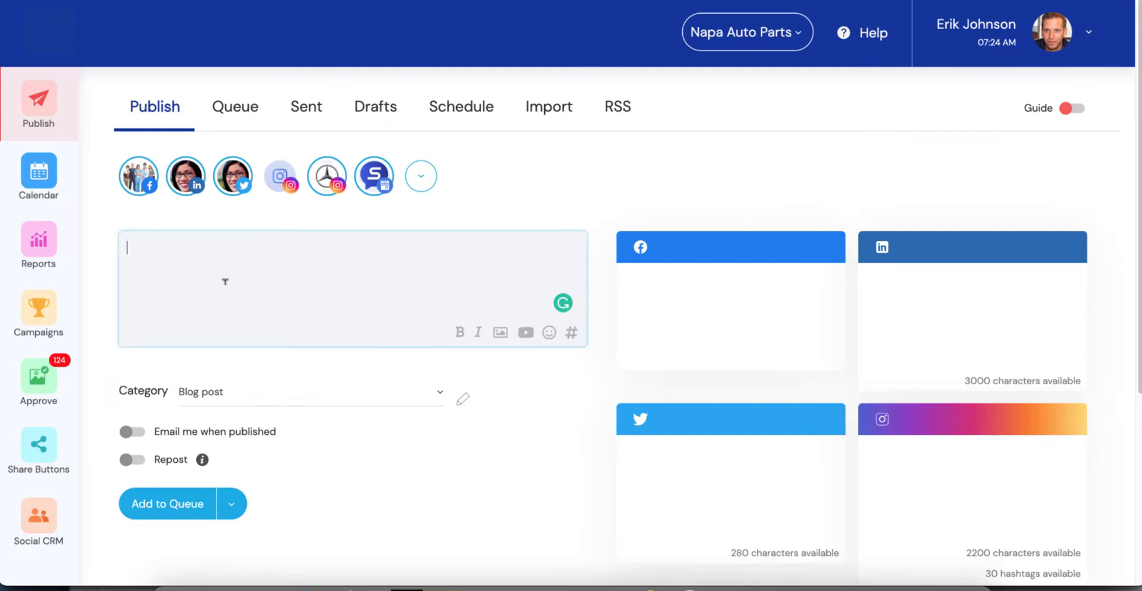
- Write the post text "Now you can recycle content in either of 2 ways."
type("Now you can")
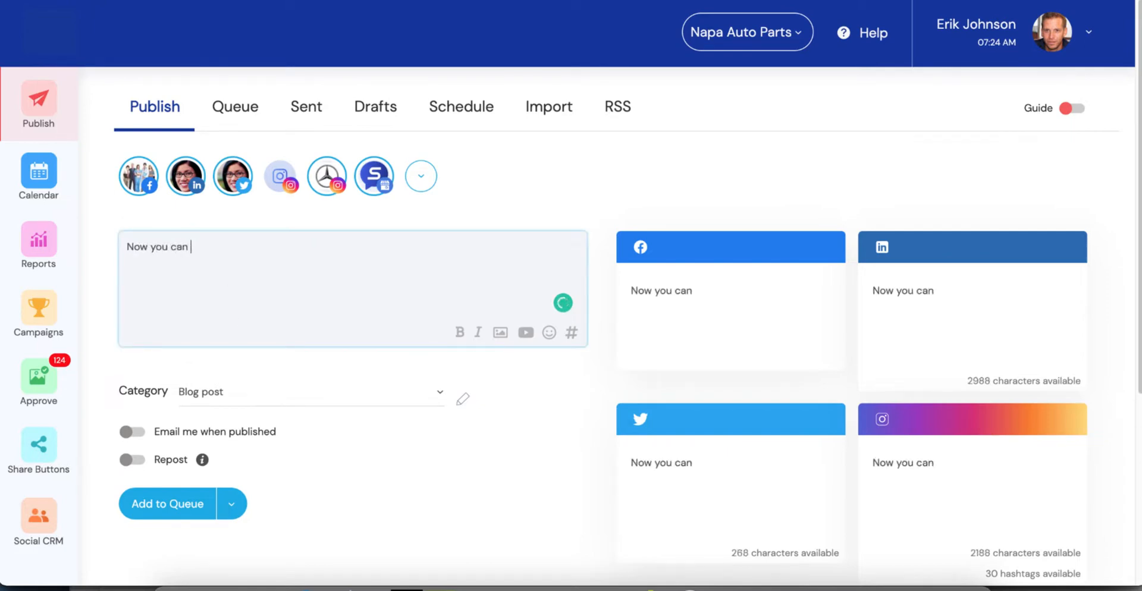
type("recycle content")
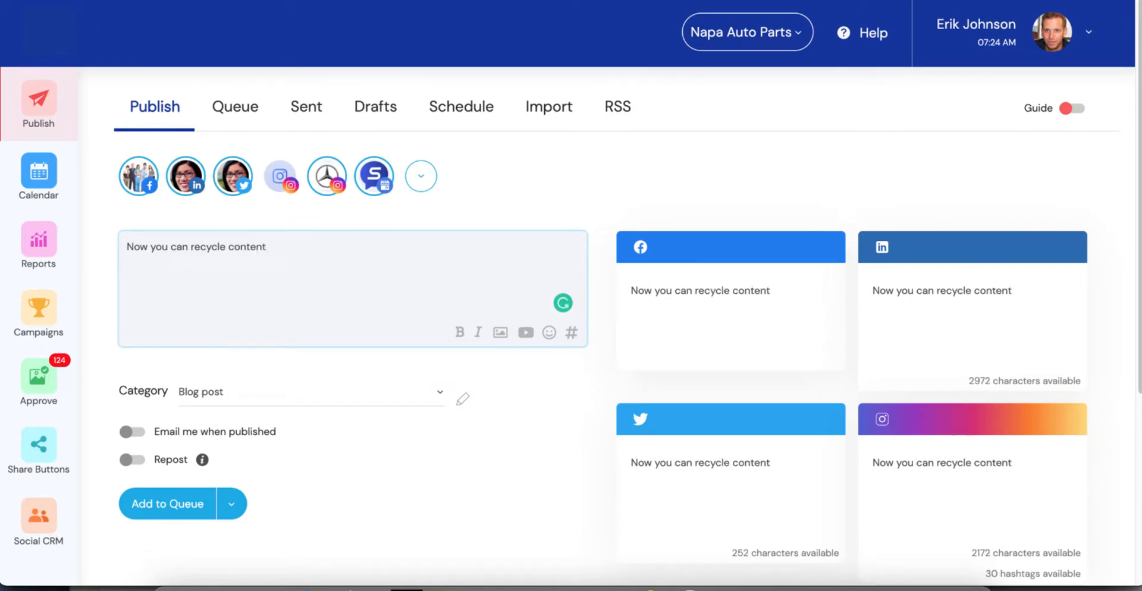
type("in either of")
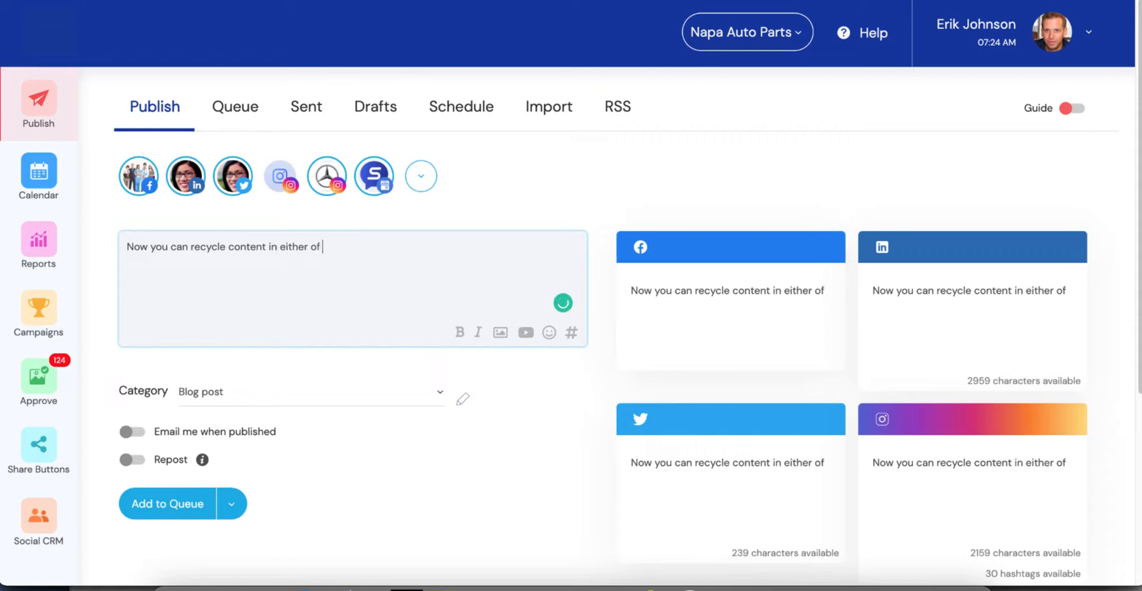
type("2 ways.")
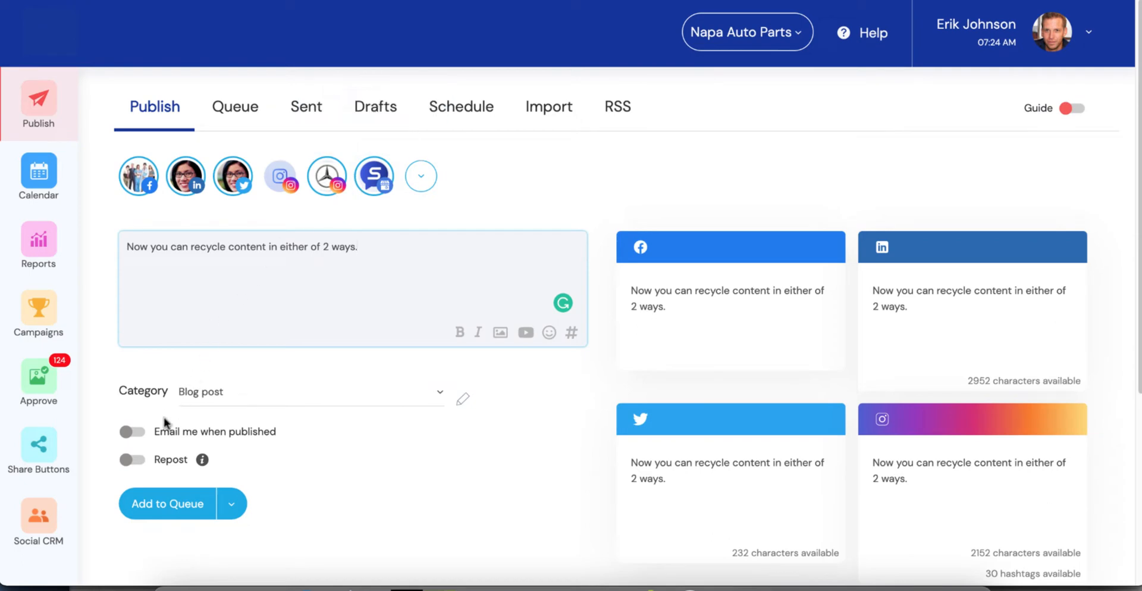
mouse_move(140, 464)
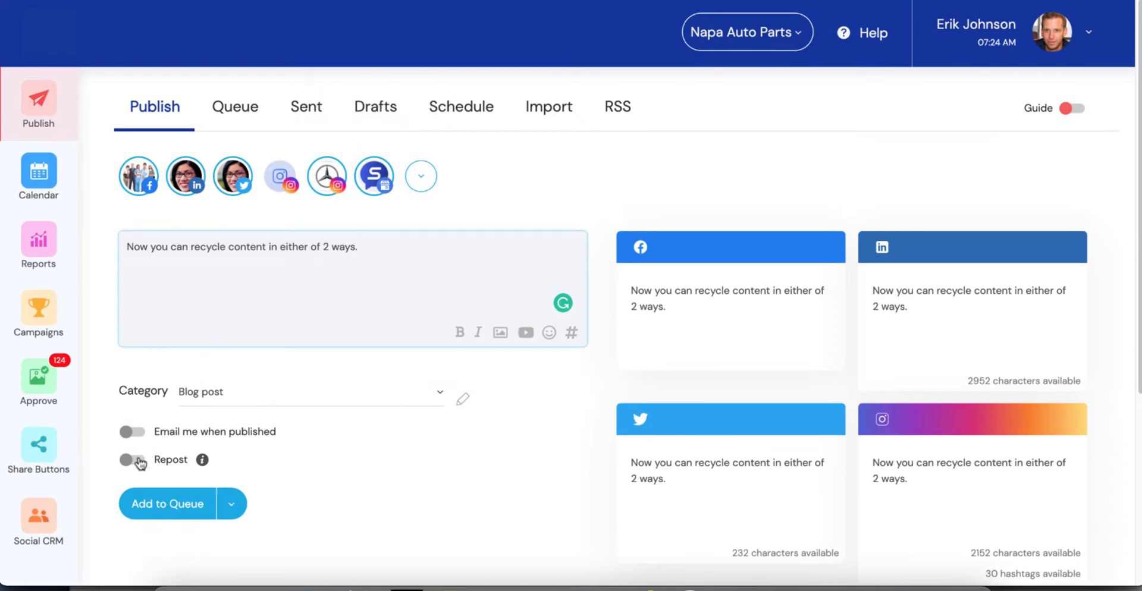
- Turn Repost on, keeping the 'Until I remove from queue' end condition
left_click(133, 459)
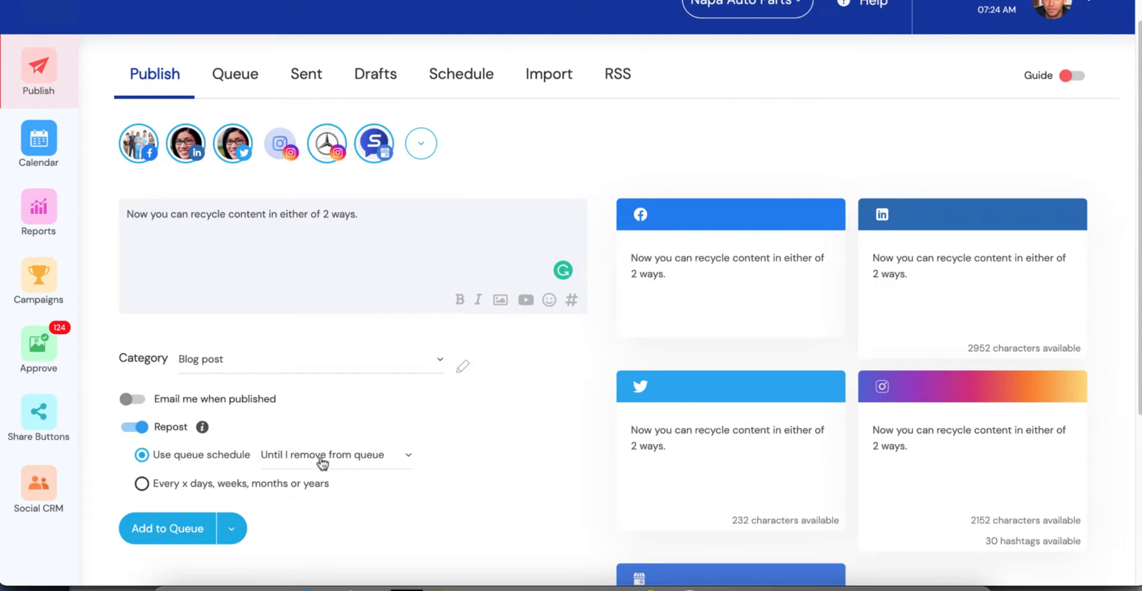
mouse_move(331, 454)
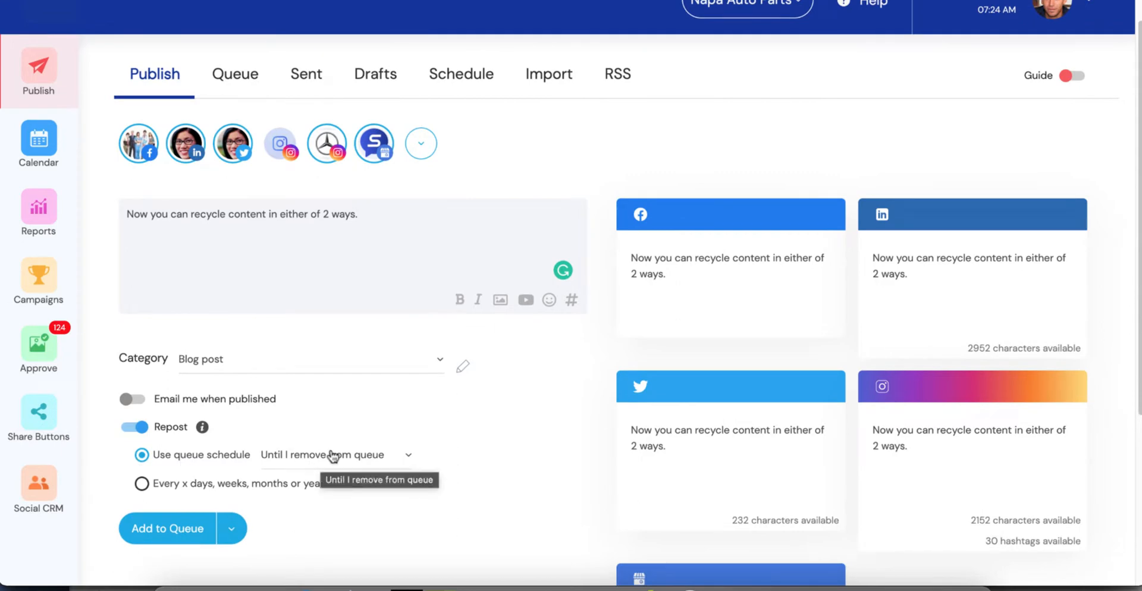
left_click(335, 454)
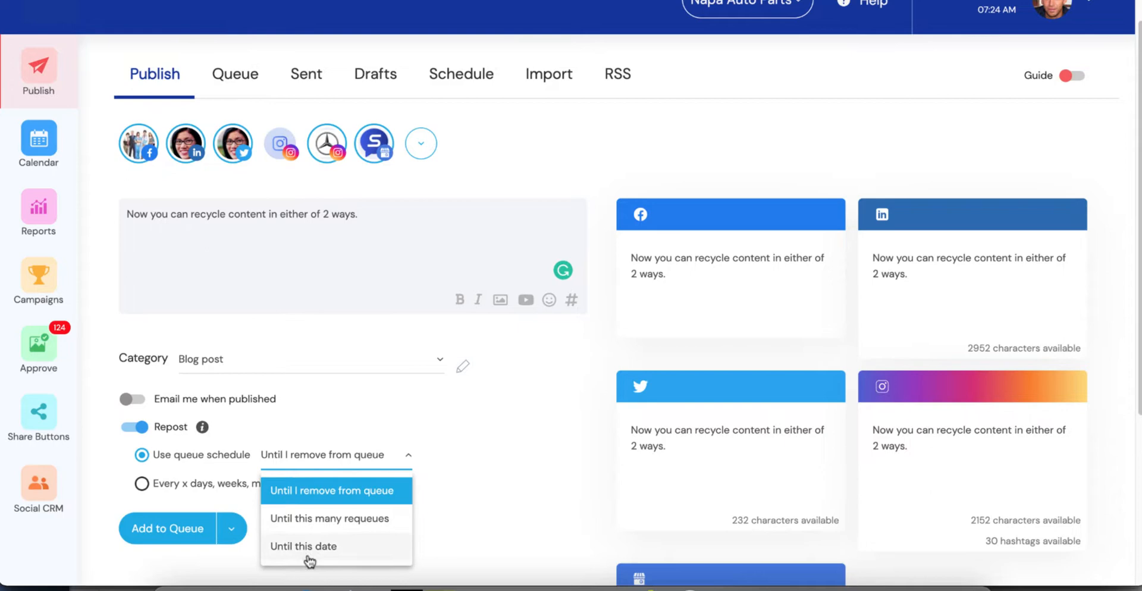
mouse_move(319, 456)
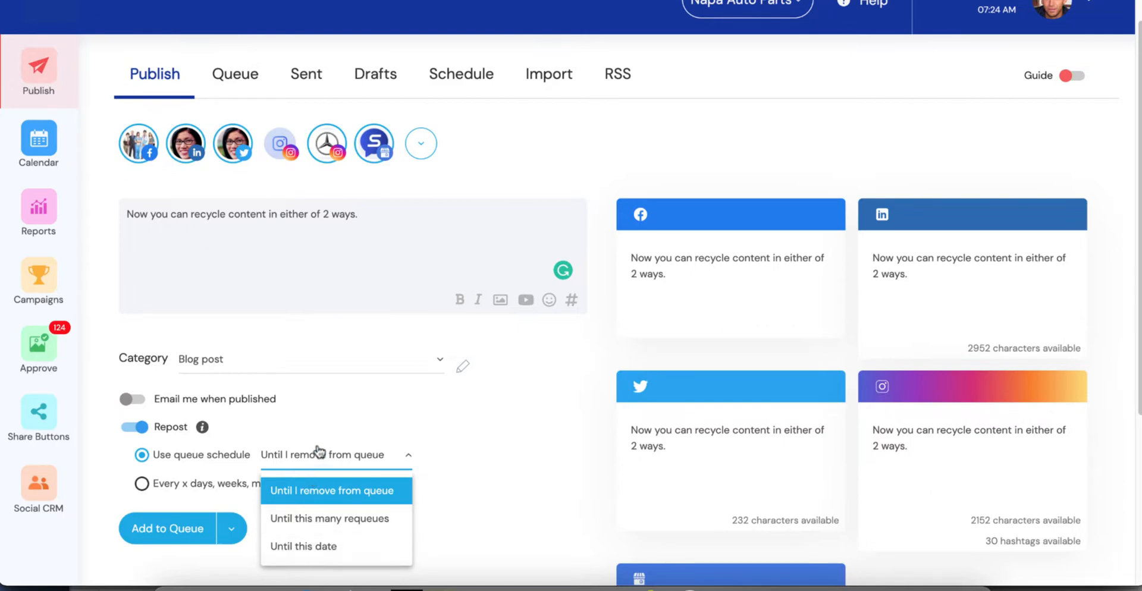
left_click(332, 491)
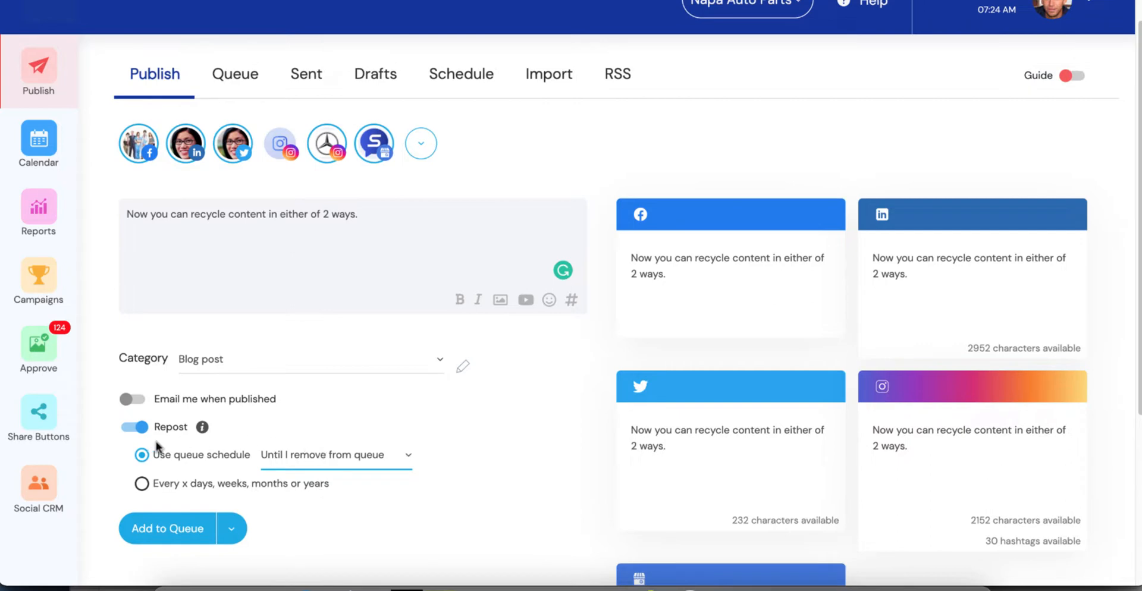
mouse_move(290, 462)
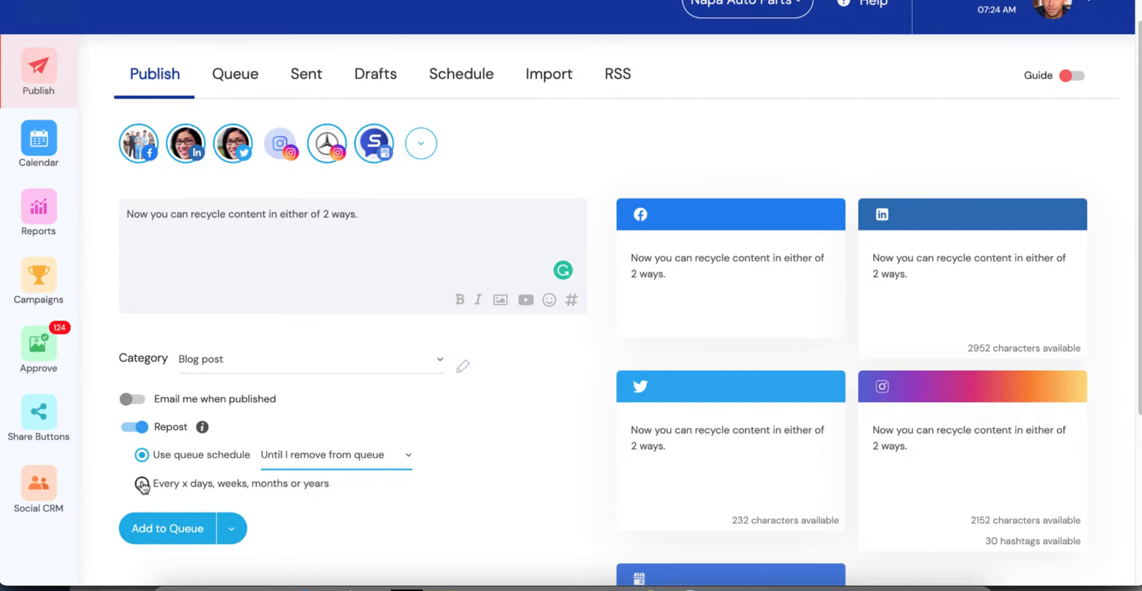
- Switch to a custom interval of every 1 day and exclude LinkedIn and the fourth network from reposts
left_click(142, 483)
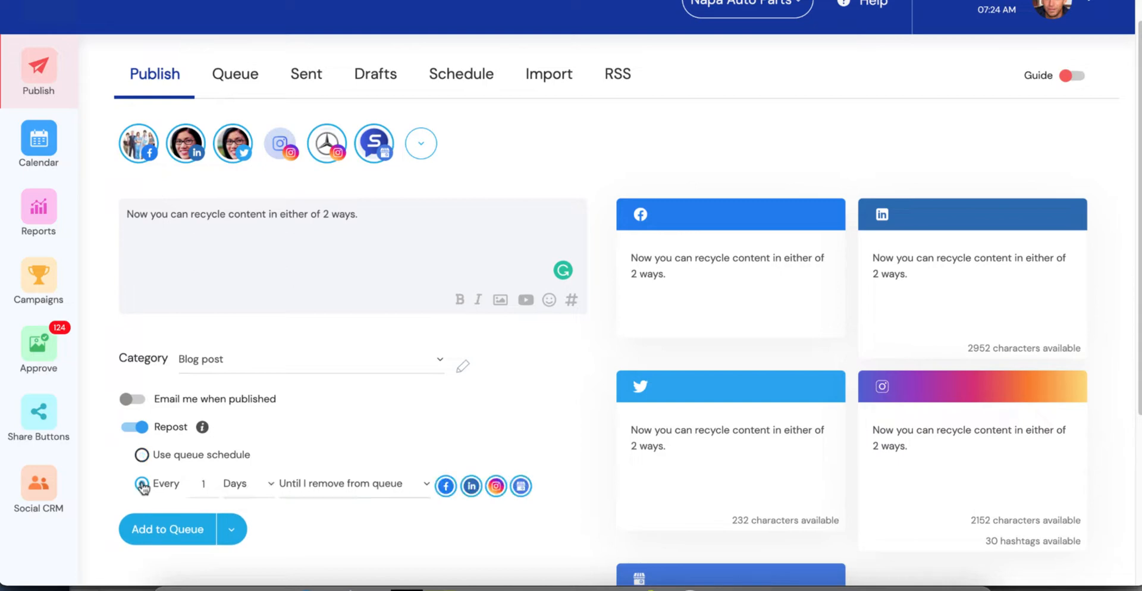
left_click(141, 482)
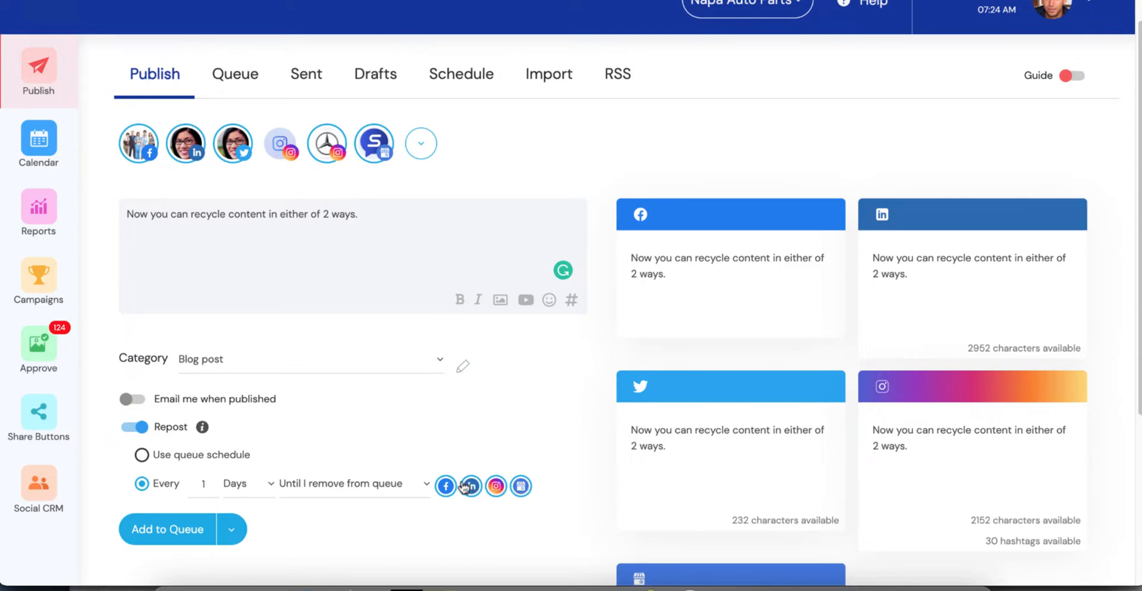
mouse_move(373, 144)
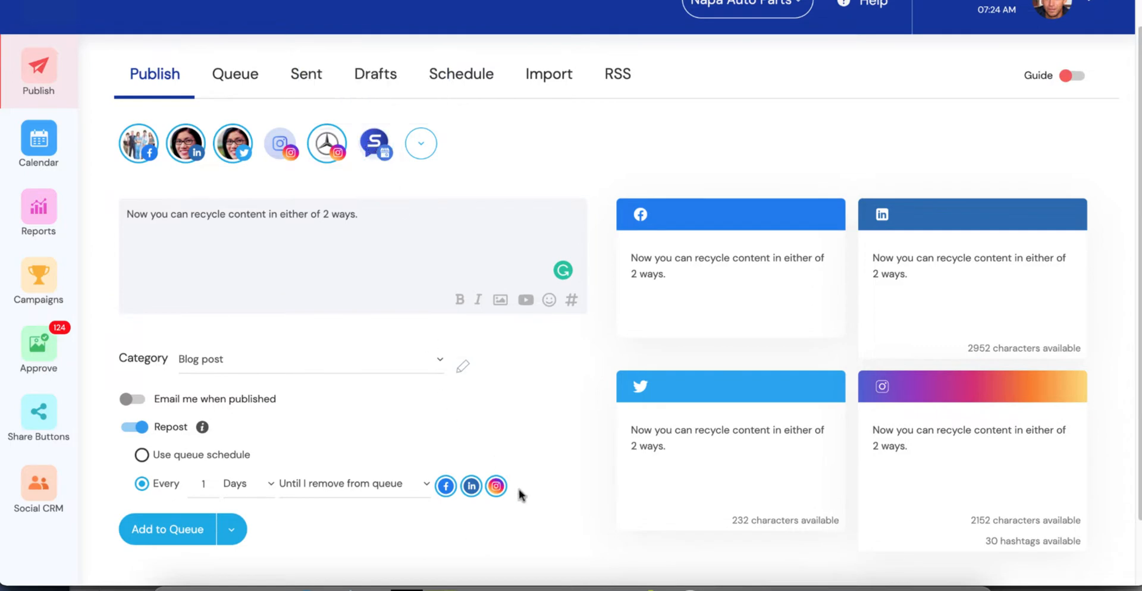
left_click(495, 485)
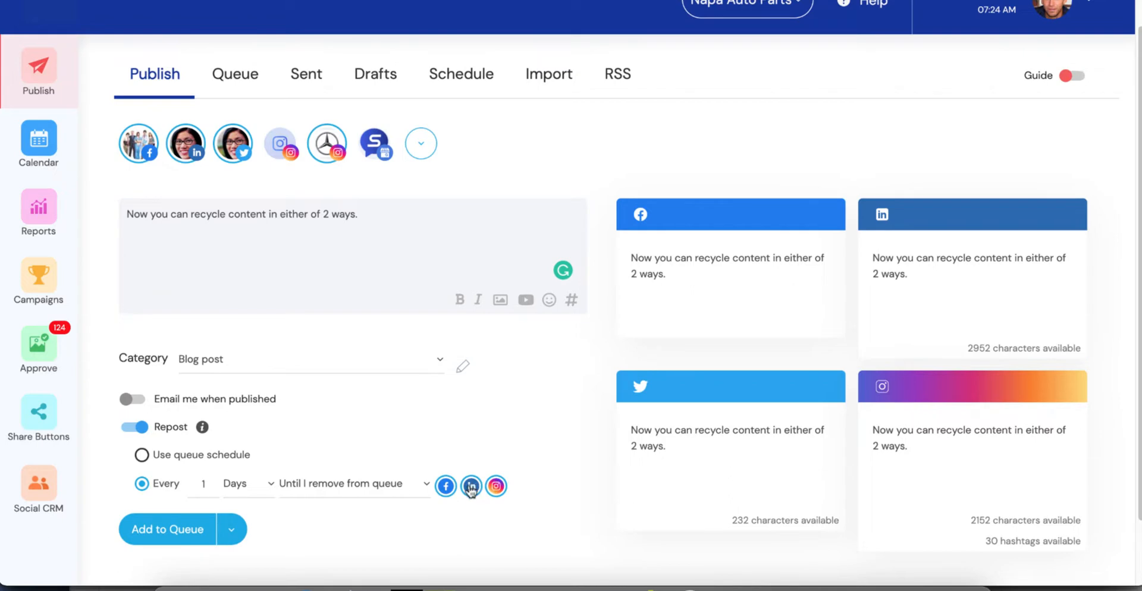
left_click(471, 486)
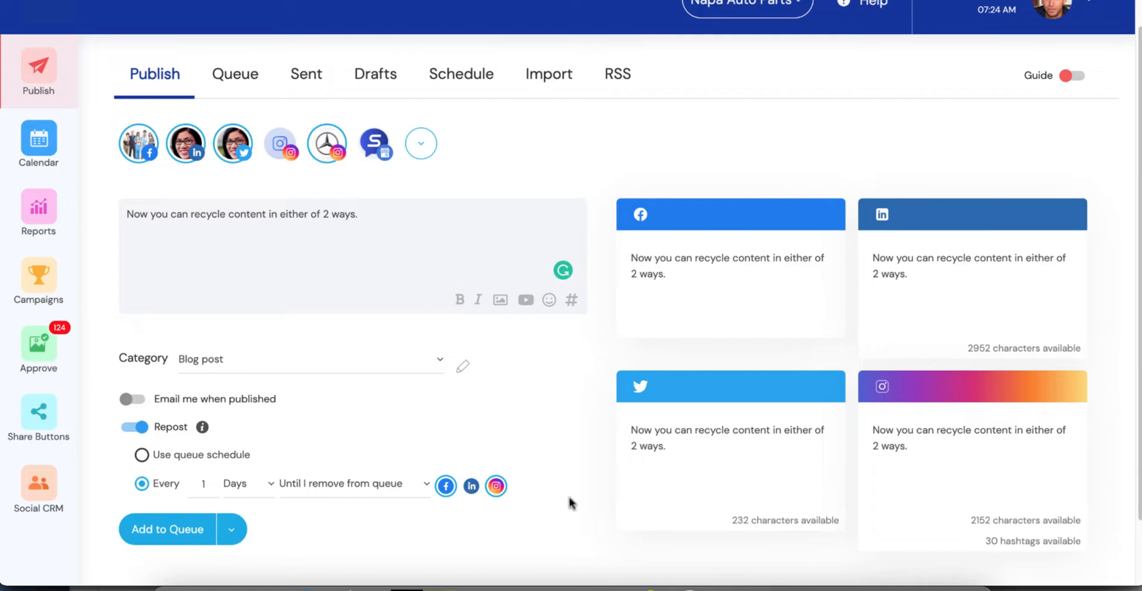
left_click(495, 485)
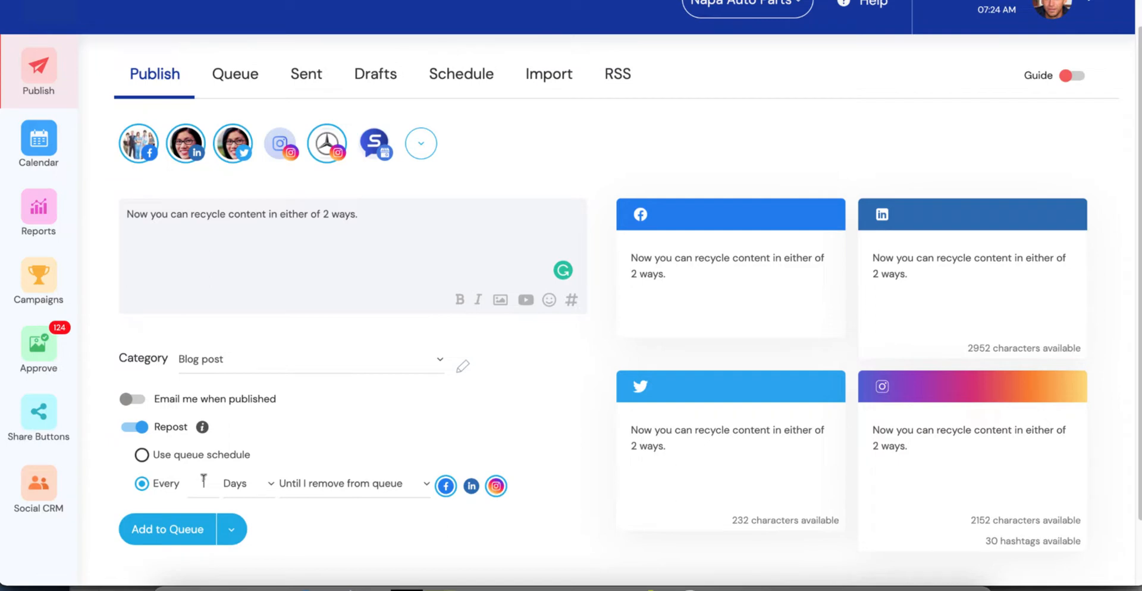
- Change the repost interval to every 5 weeks
left_click(204, 483)
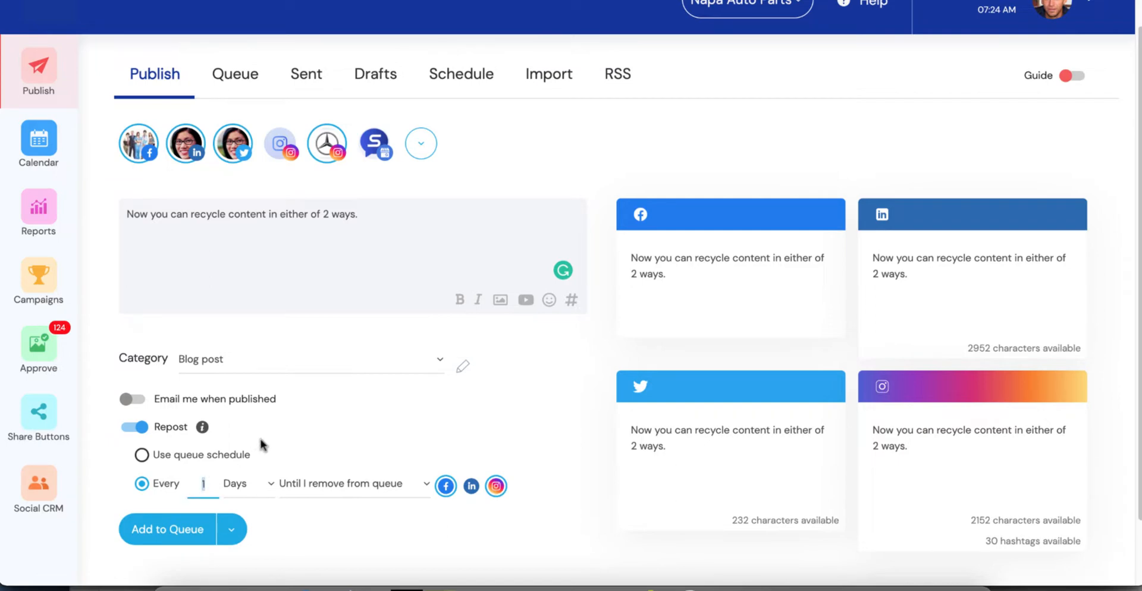
type("5")
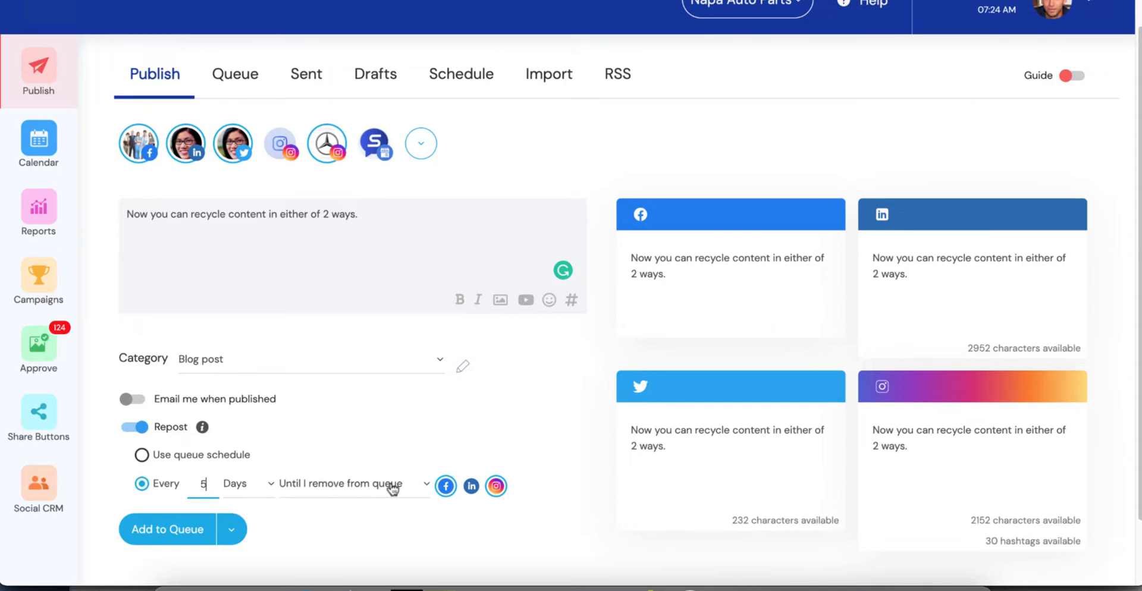
left_click(244, 483)
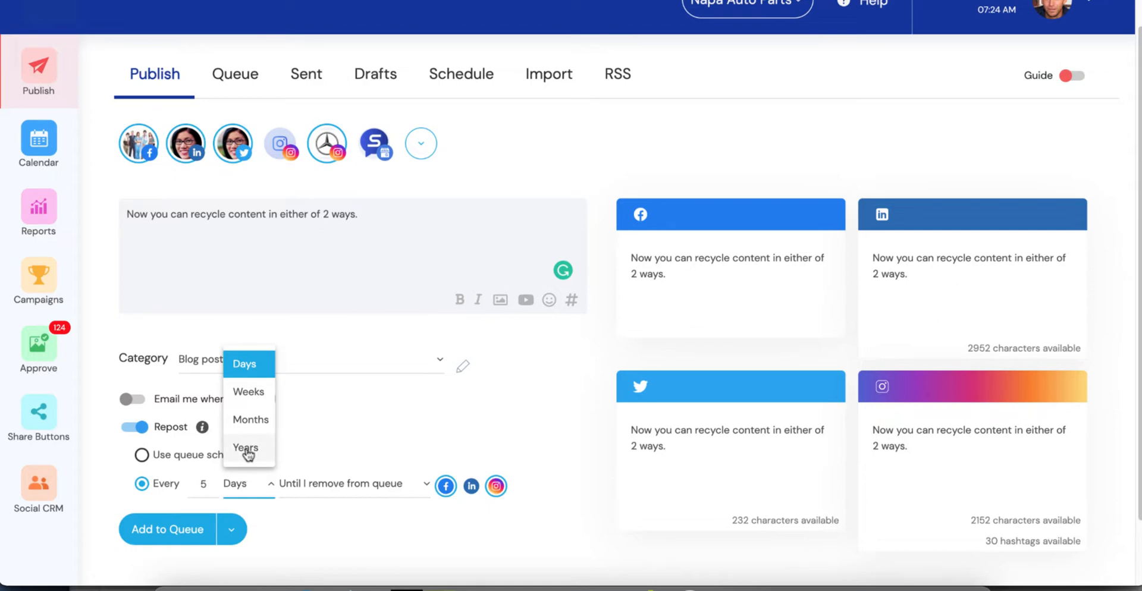
left_click(248, 391)
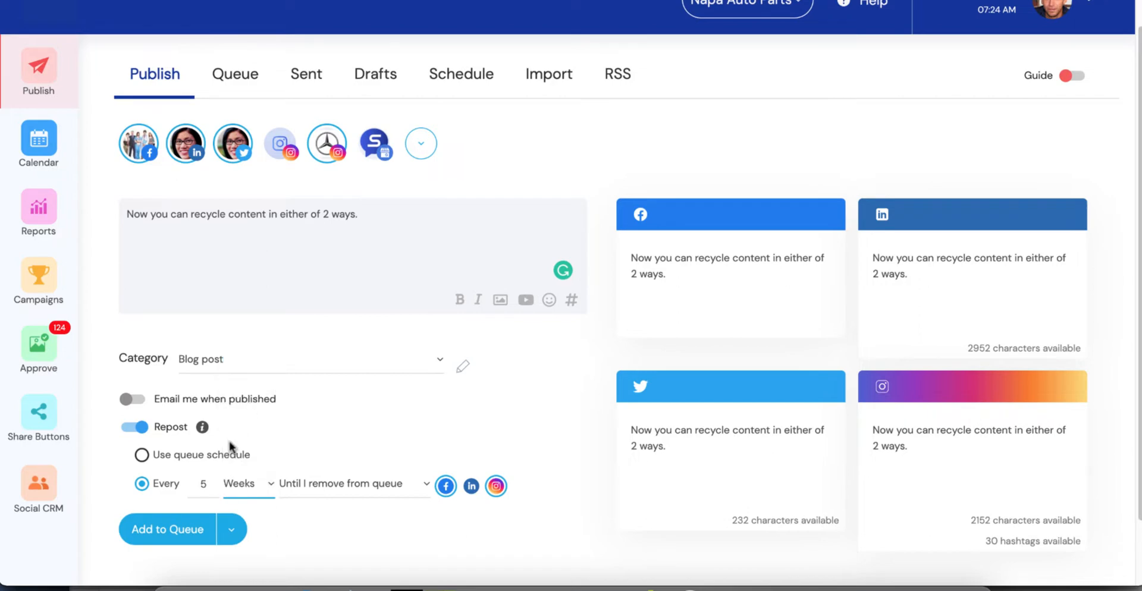
mouse_move(347, 491)
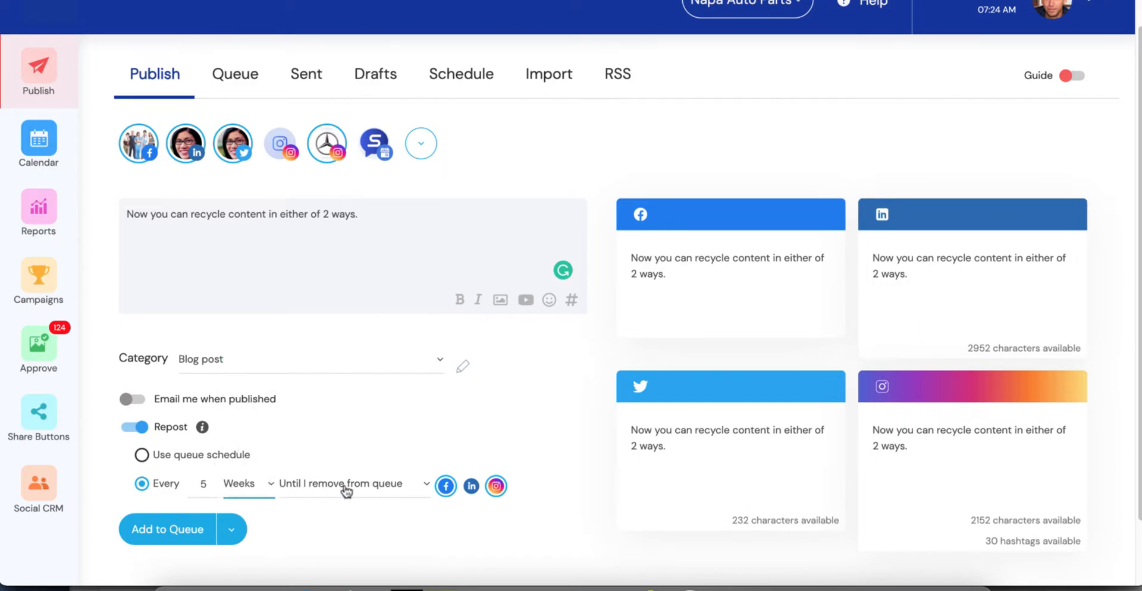
mouse_move(379, 483)
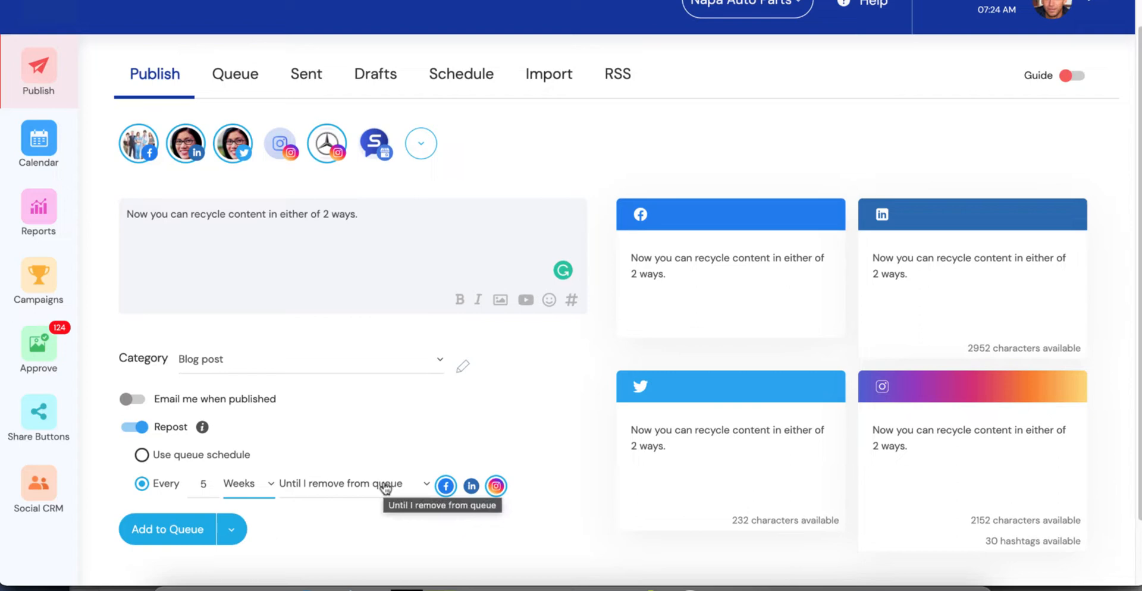
- Make reposting stop after 2 reposts, then list the end-condition choices again
left_click(354, 482)
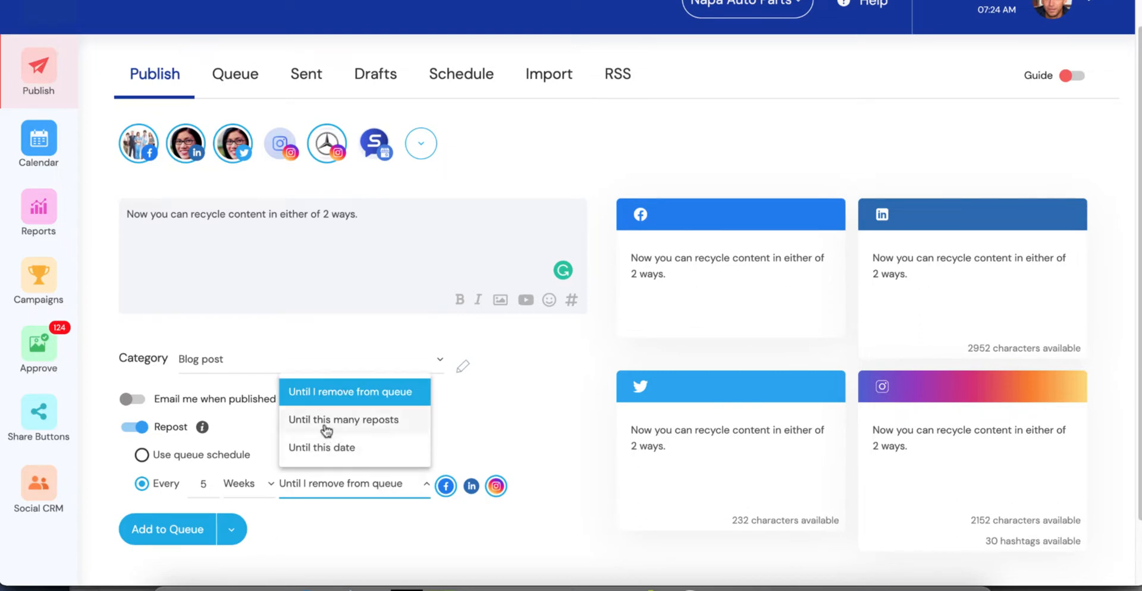
left_click(343, 420)
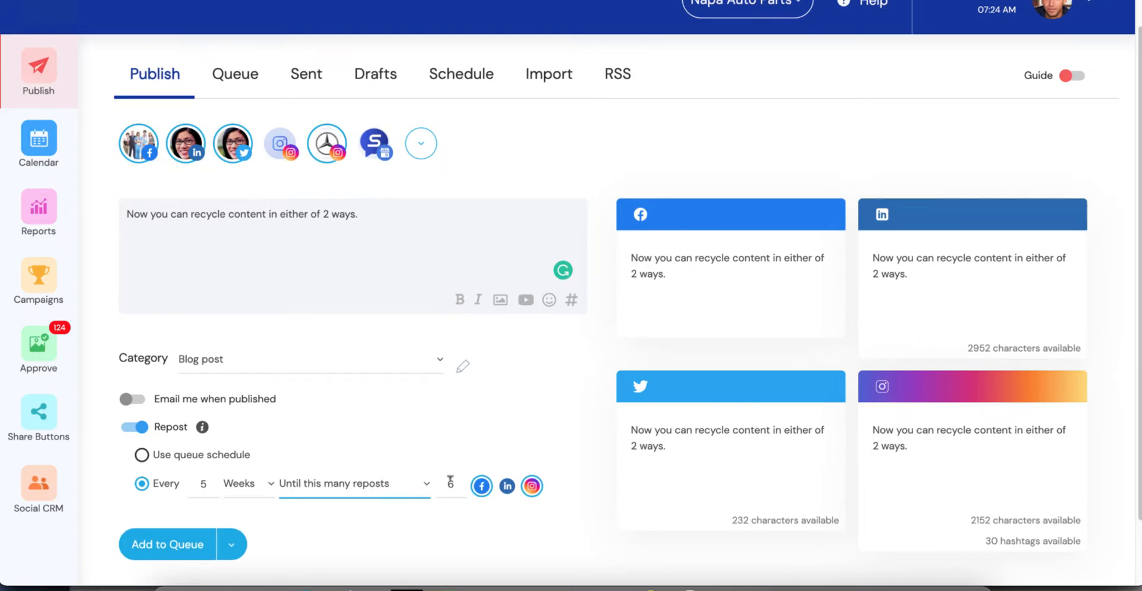
left_click(449, 483)
type("2")
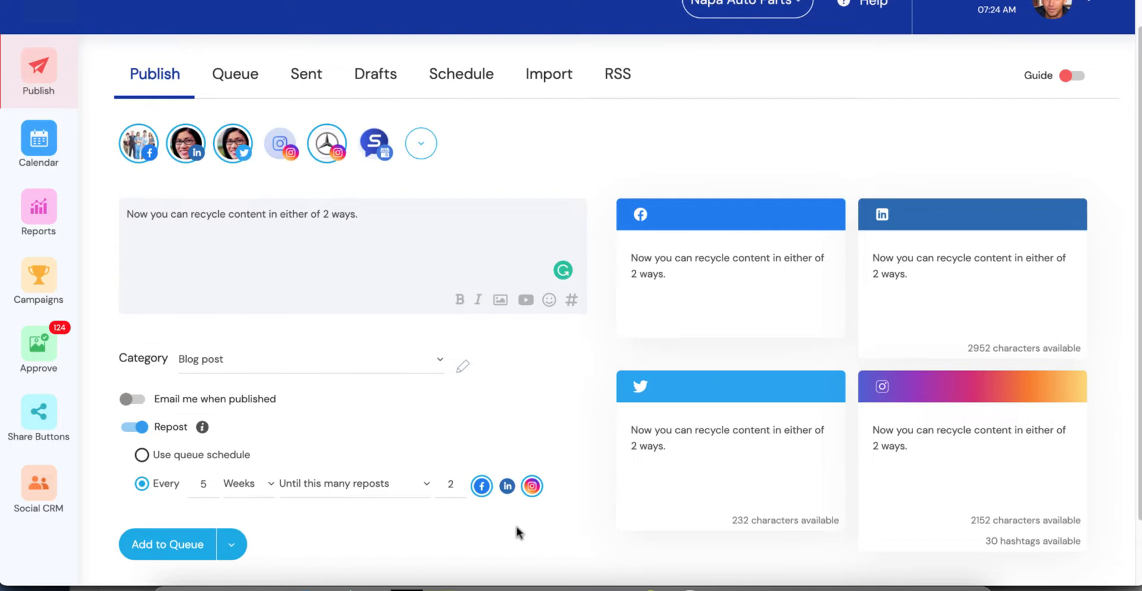
mouse_move(511, 536)
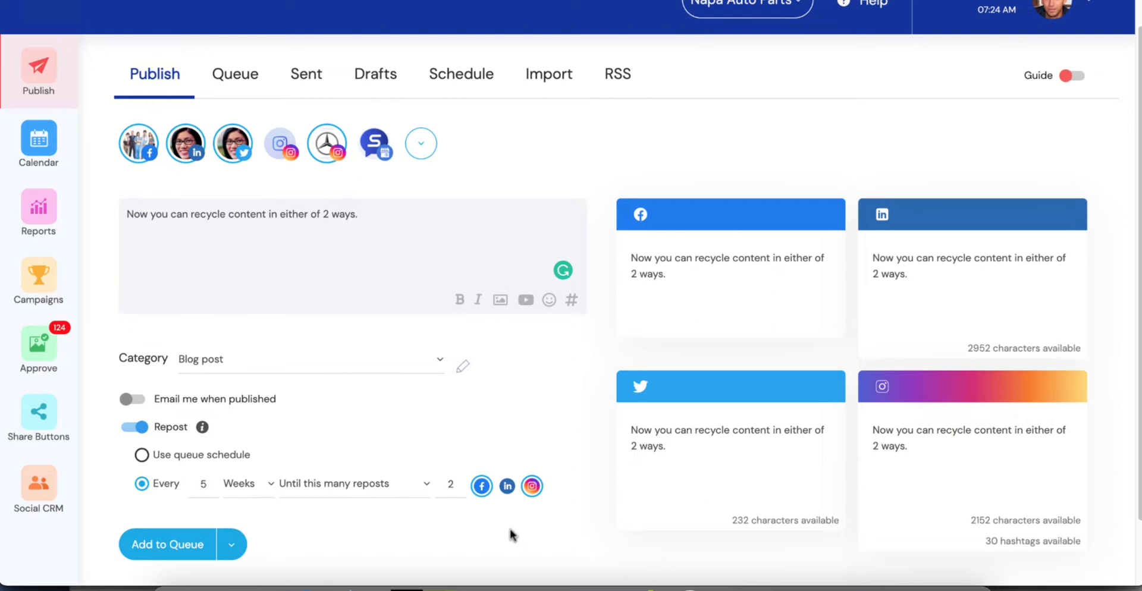
mouse_move(484, 519)
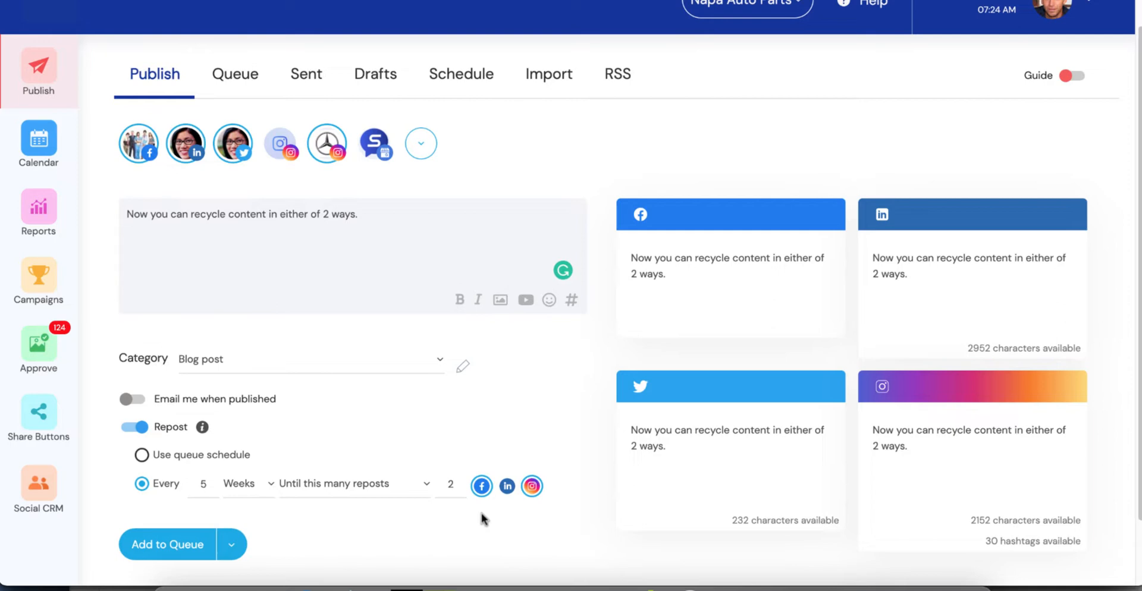
mouse_move(228, 509)
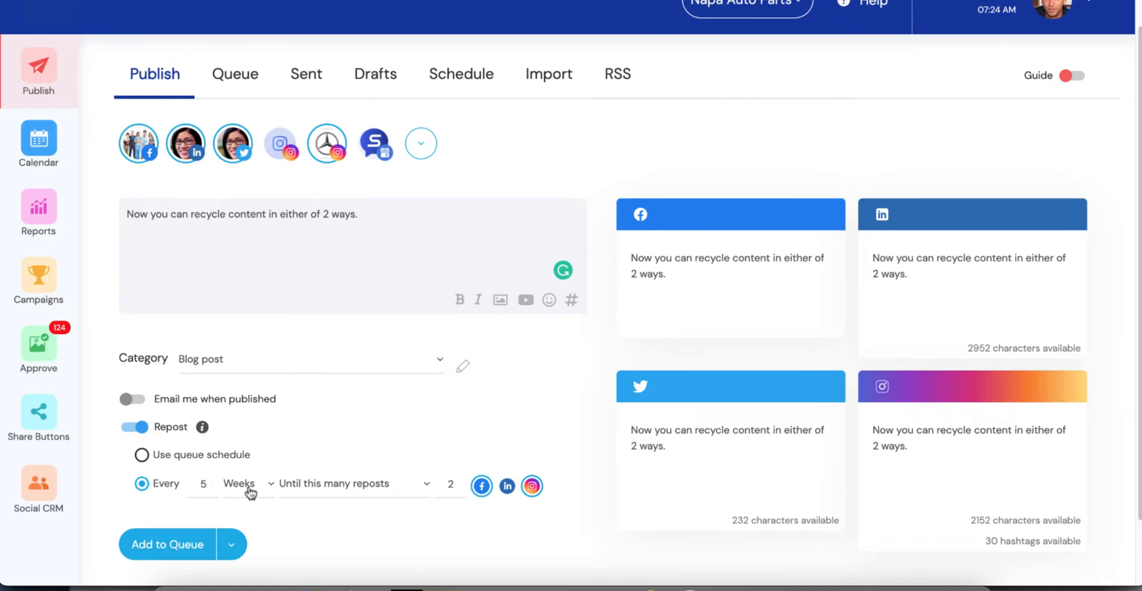
mouse_move(326, 491)
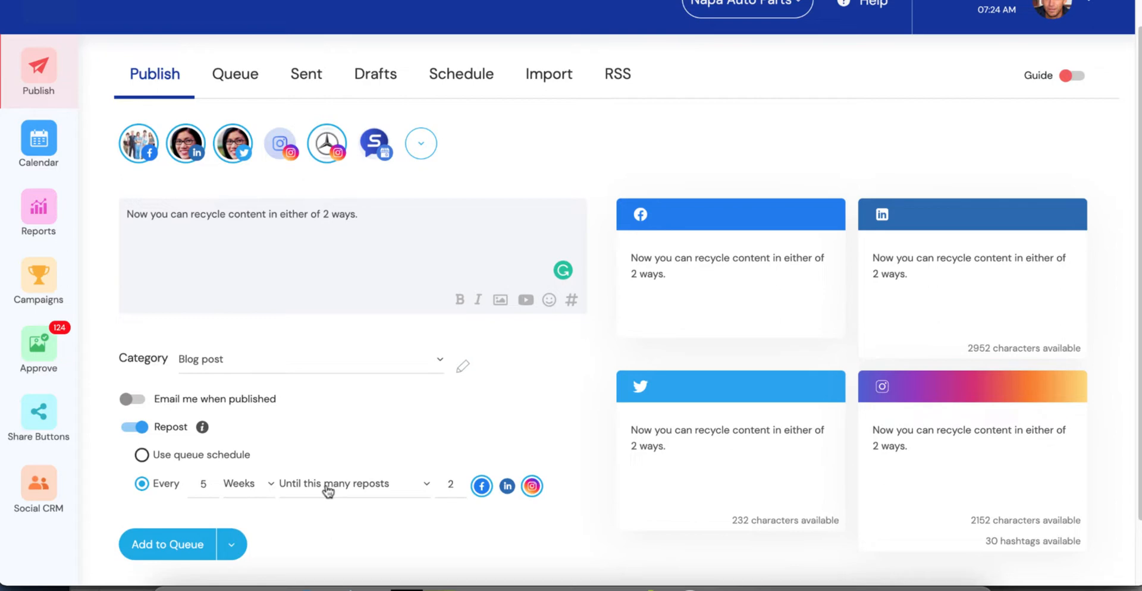
mouse_move(336, 483)
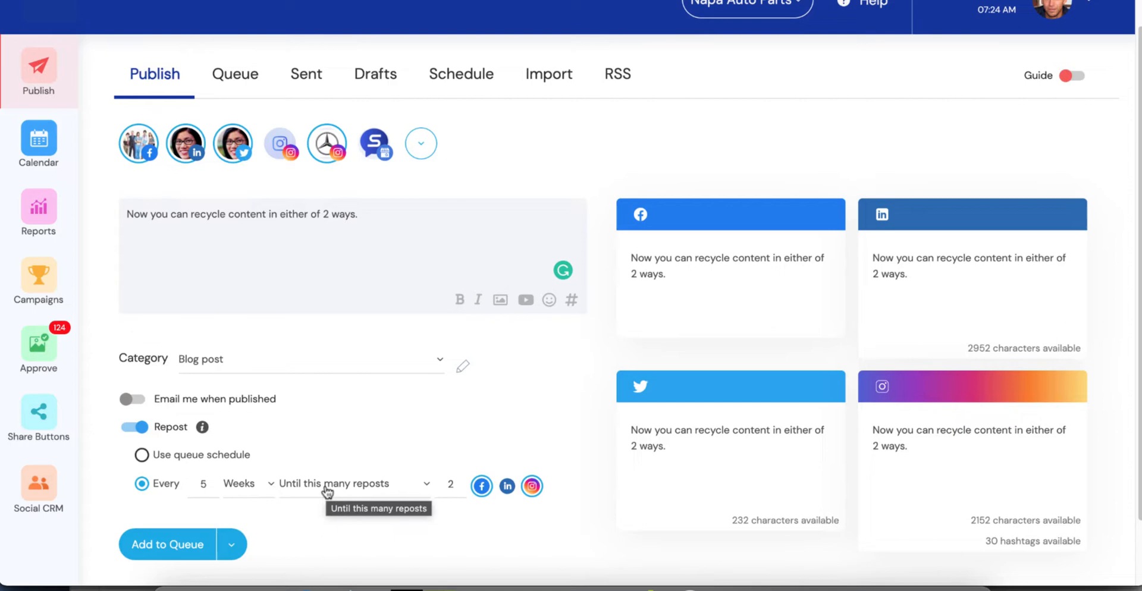
left_click(353, 483)
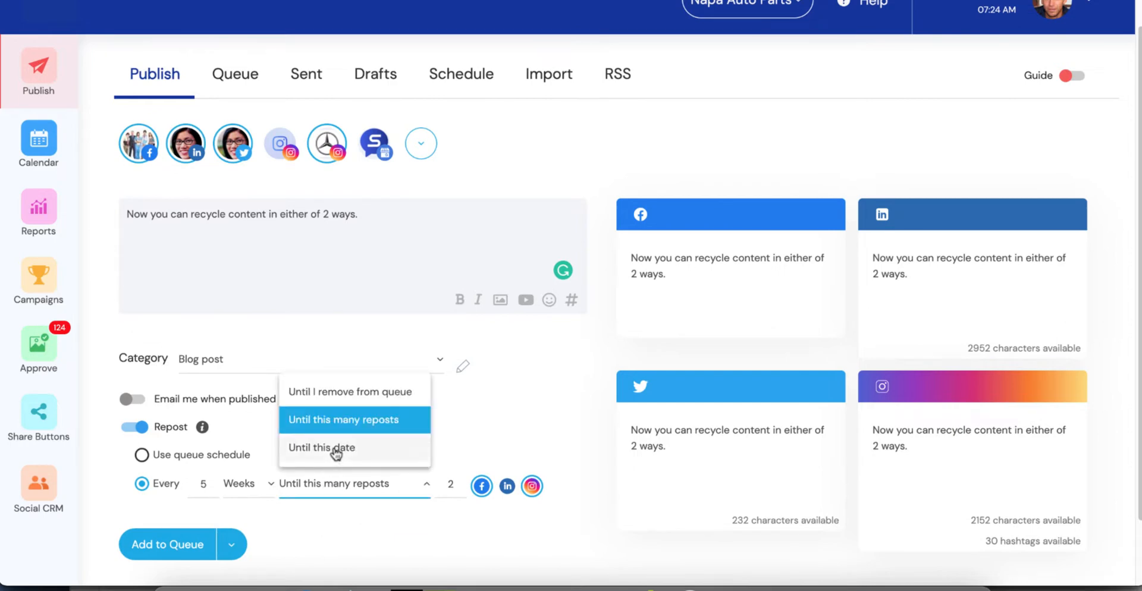
- End reposting on a chosen date instead, picking 12/31/2021 from the calendar
left_click(321, 447)
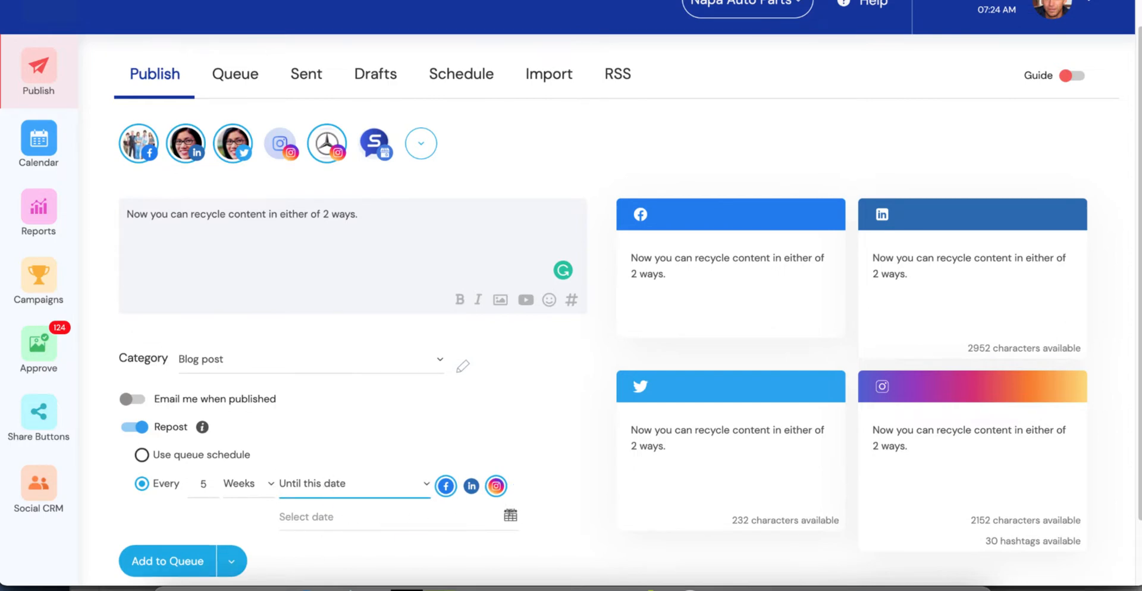
left_click(329, 517)
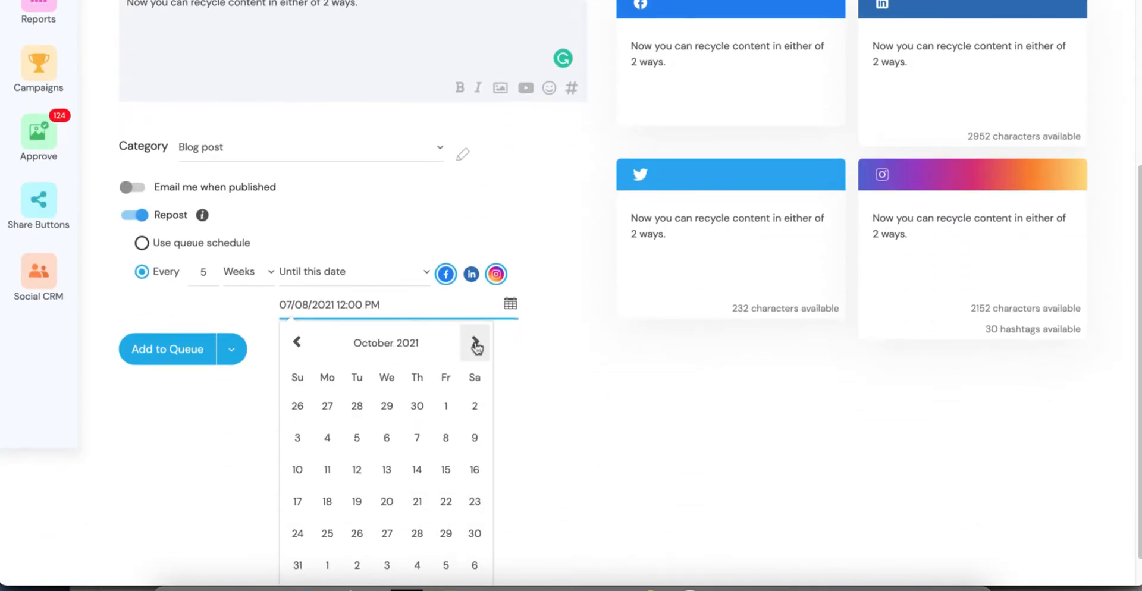
left_click(475, 343)
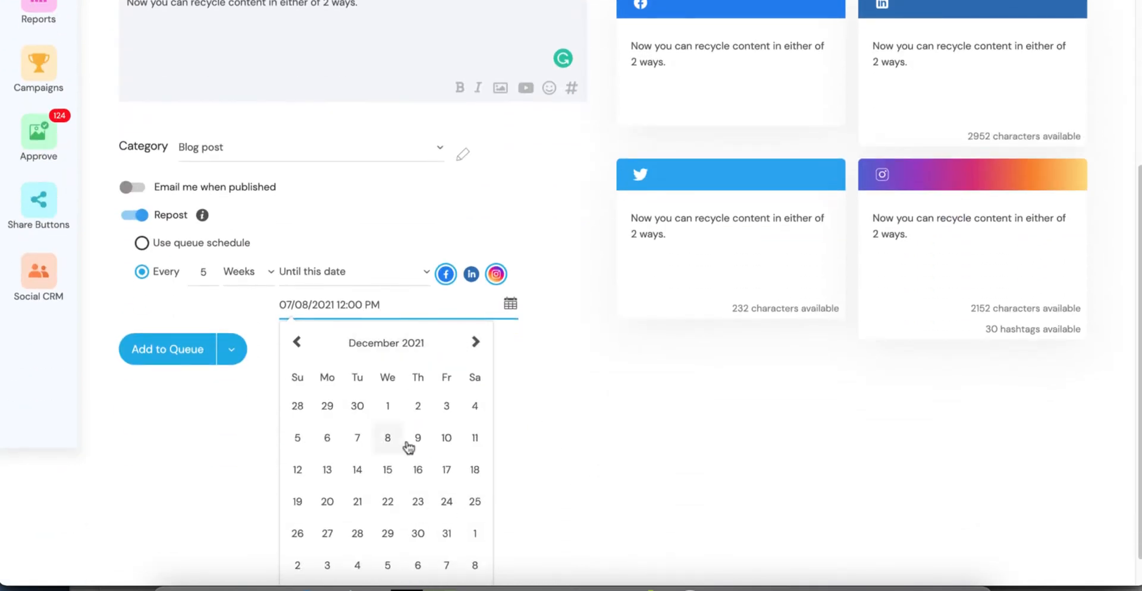
left_click(446, 533)
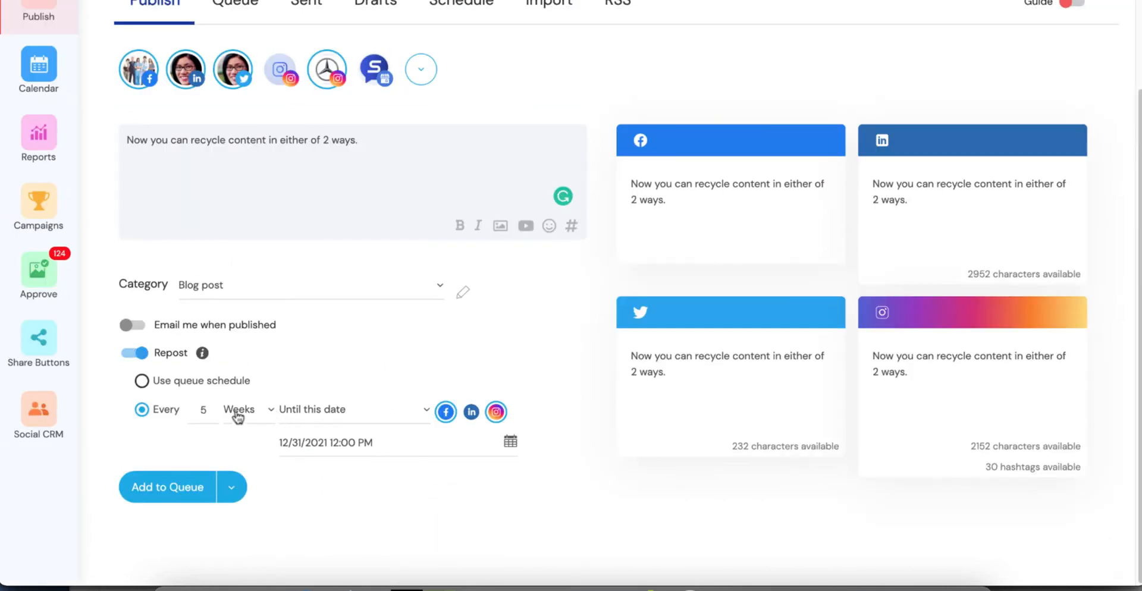
mouse_move(237, 410)
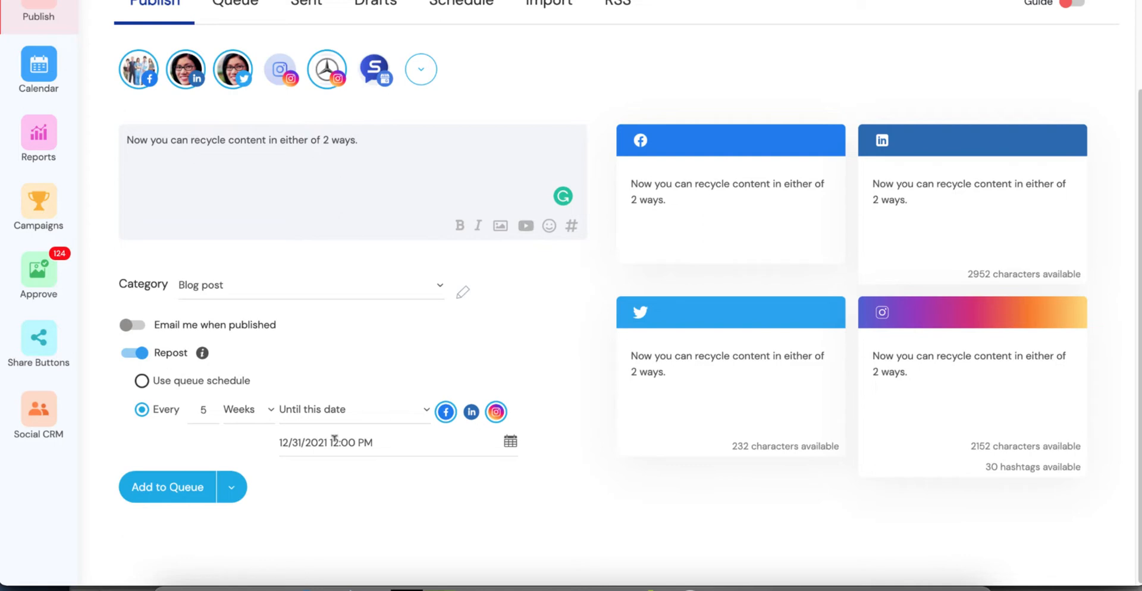
mouse_move(568, 470)
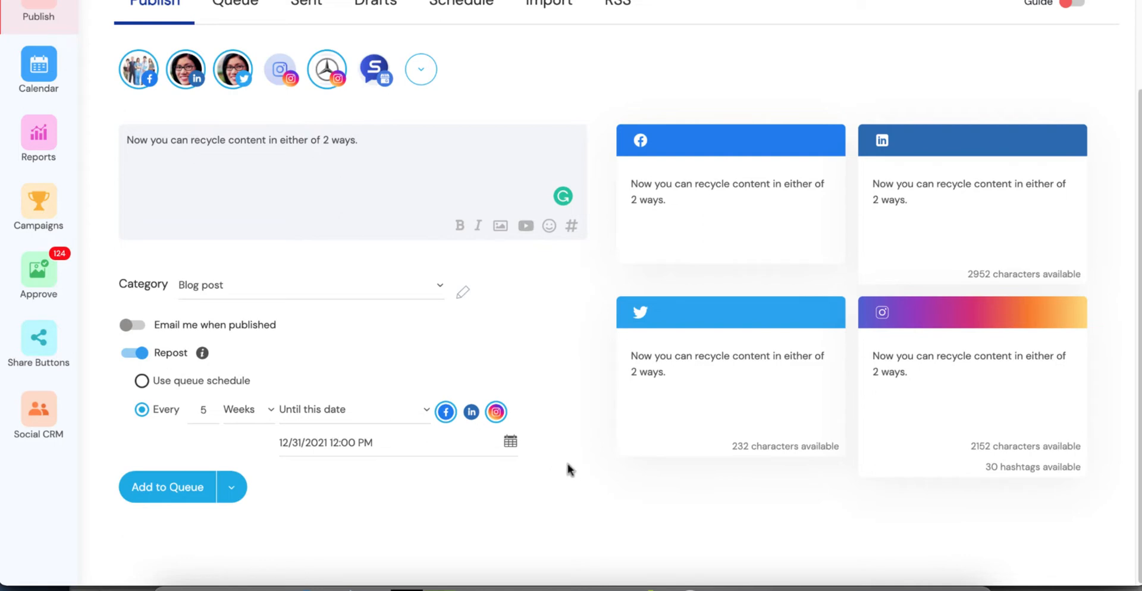
mouse_move(587, 417)
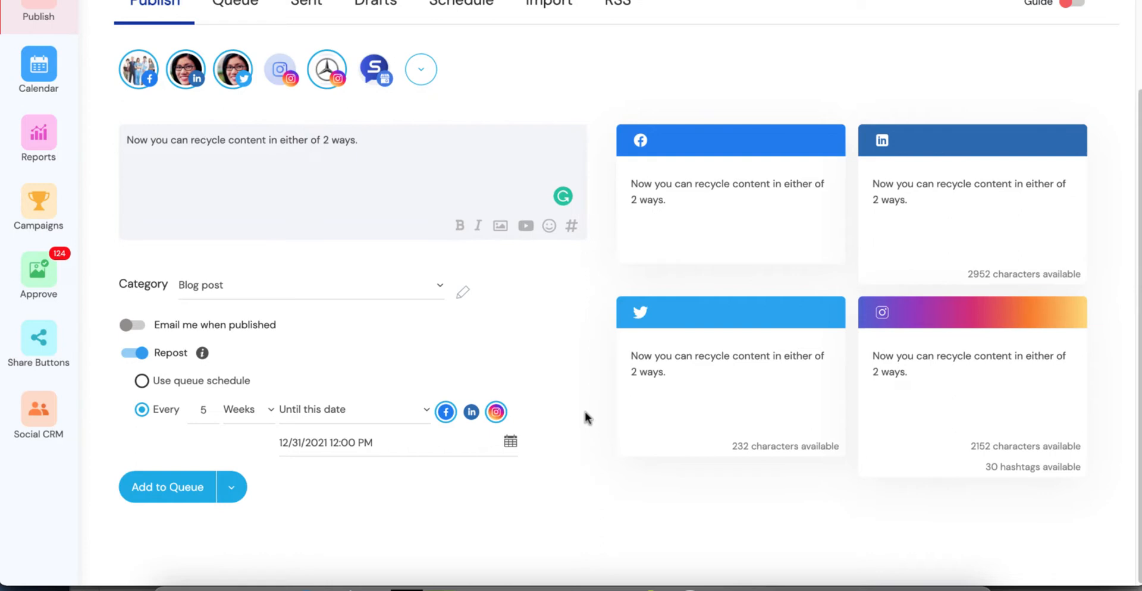
mouse_move(528, 342)
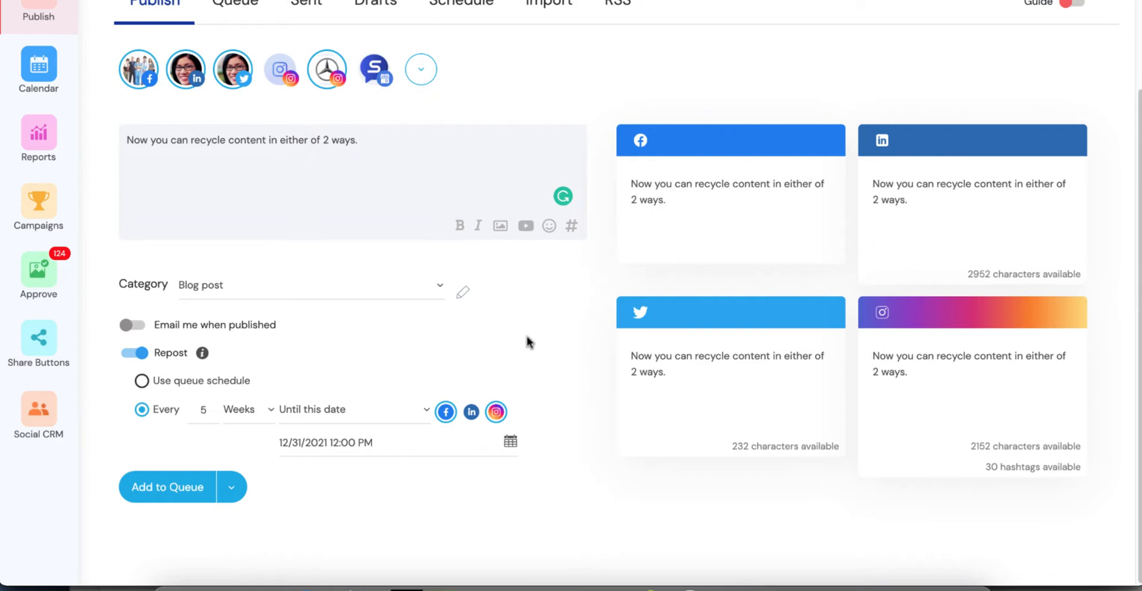
- Turn Repost off and schedule the post for 08/04/2021 02:00 PM
left_click(135, 354)
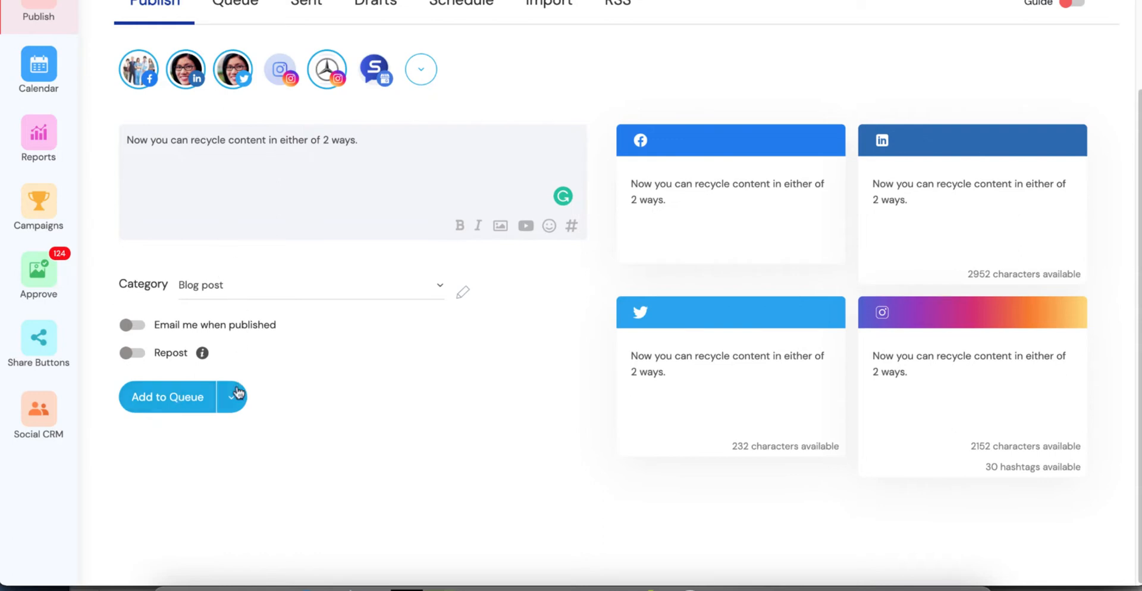
left_click(232, 397)
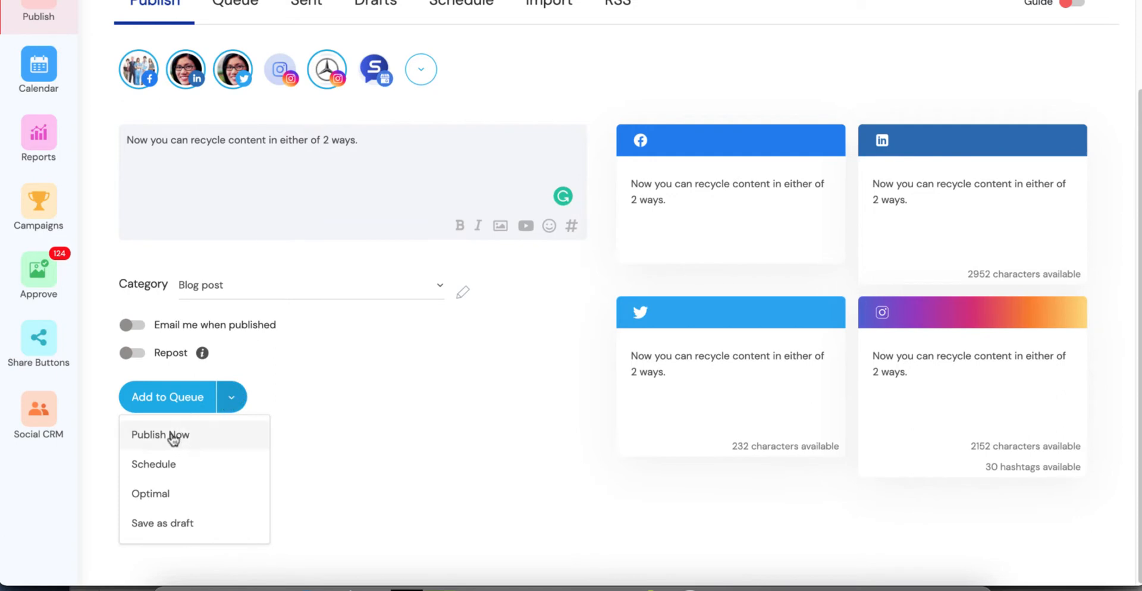
mouse_move(167, 464)
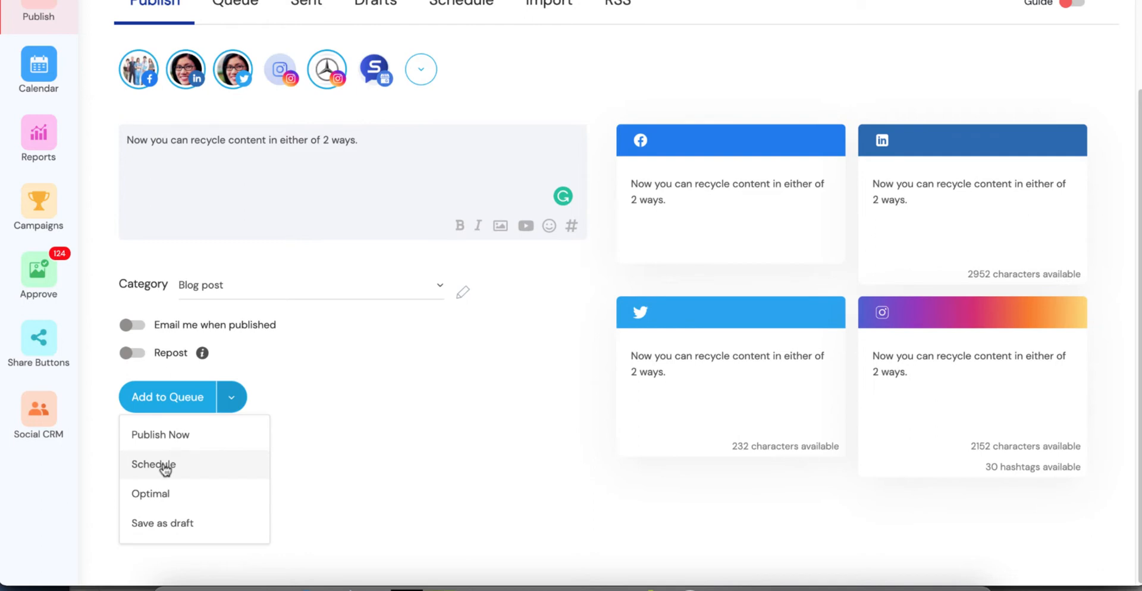
left_click(153, 463)
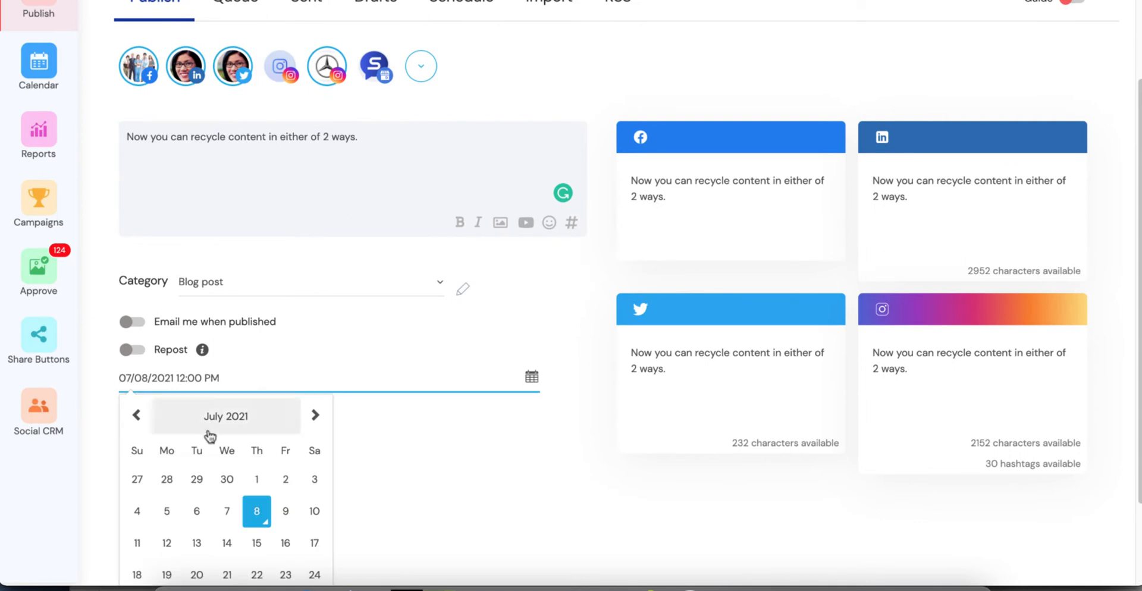
left_click(314, 415)
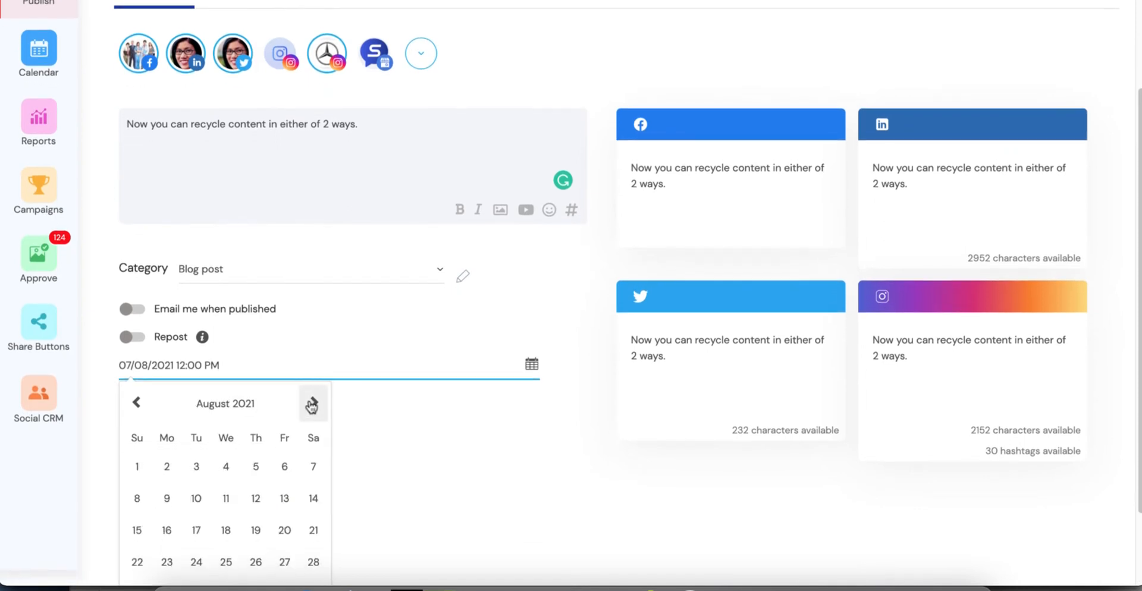
left_click(225, 466)
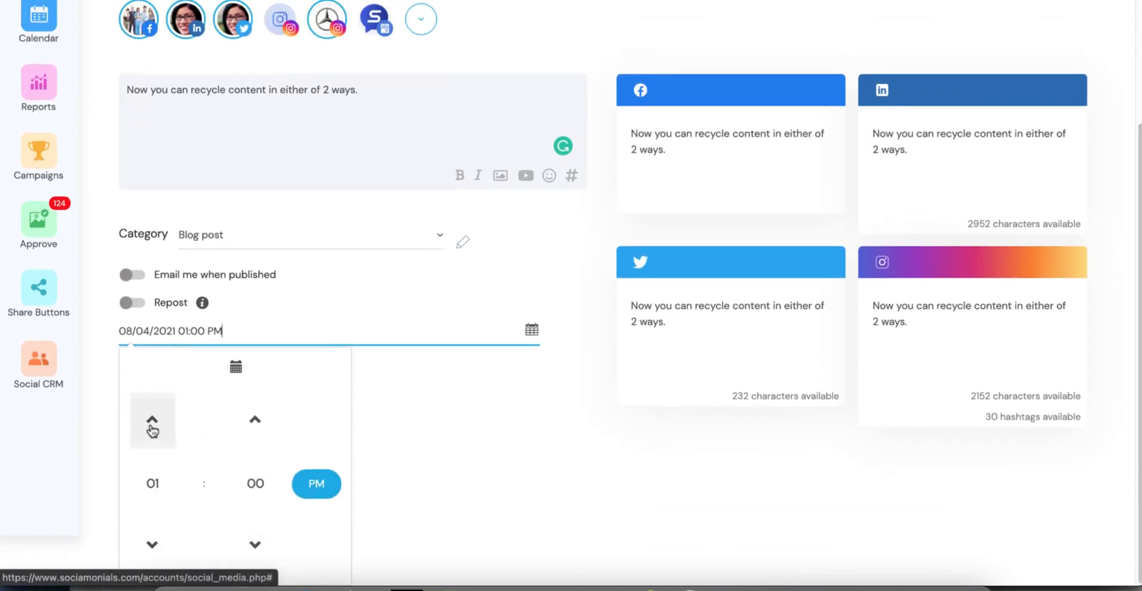
left_click(151, 420)
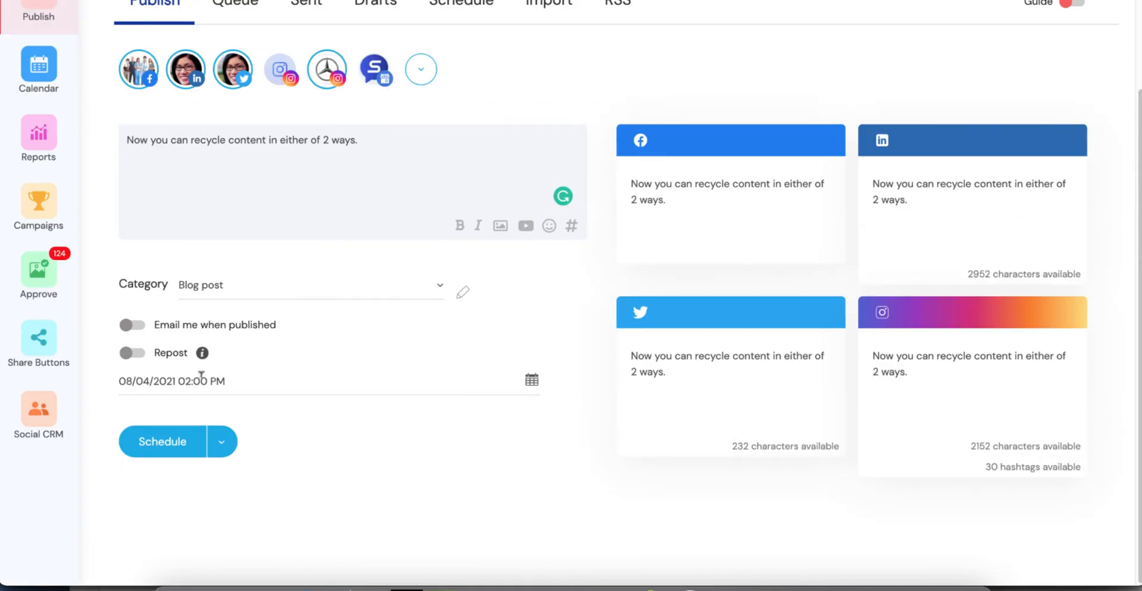
- Turn Repost back on with a fixed interval of every 2 days until 12/31/2021
left_click(132, 353)
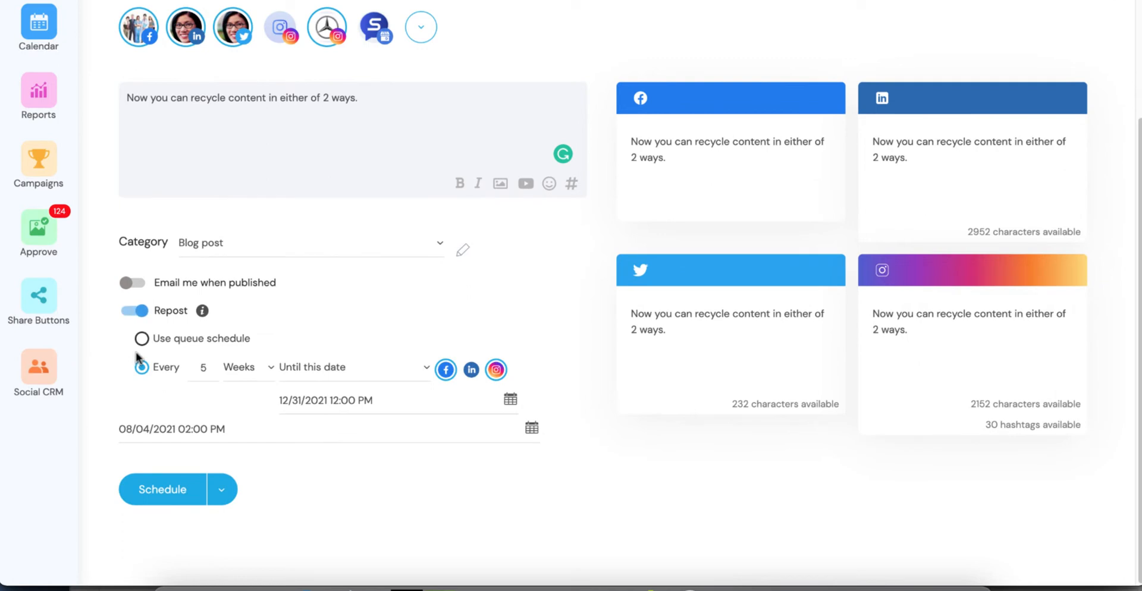
left_click(142, 366)
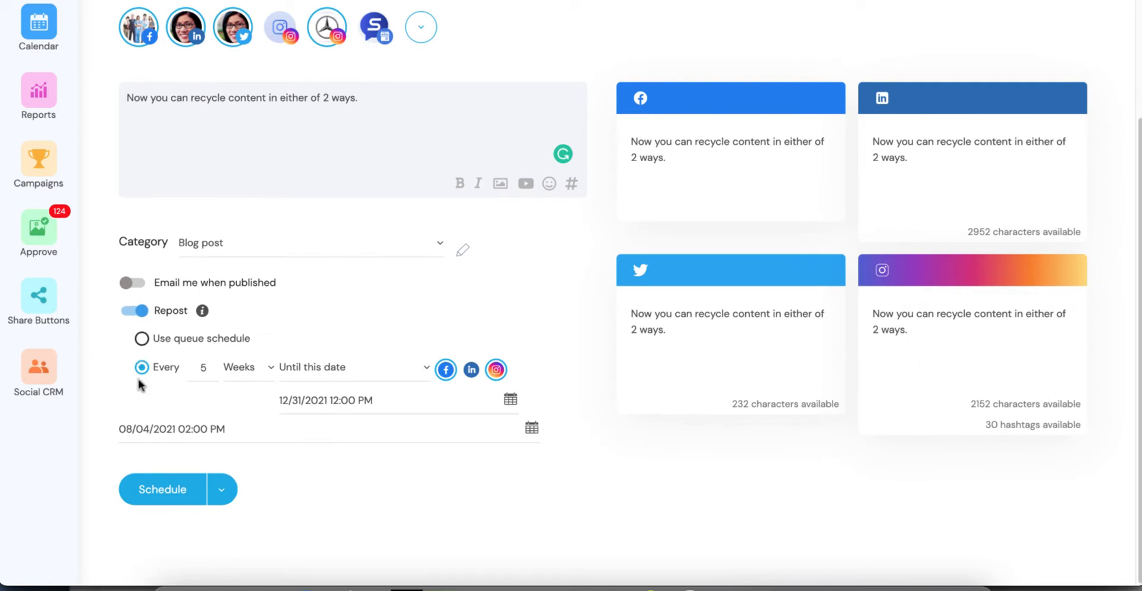
left_click(203, 366)
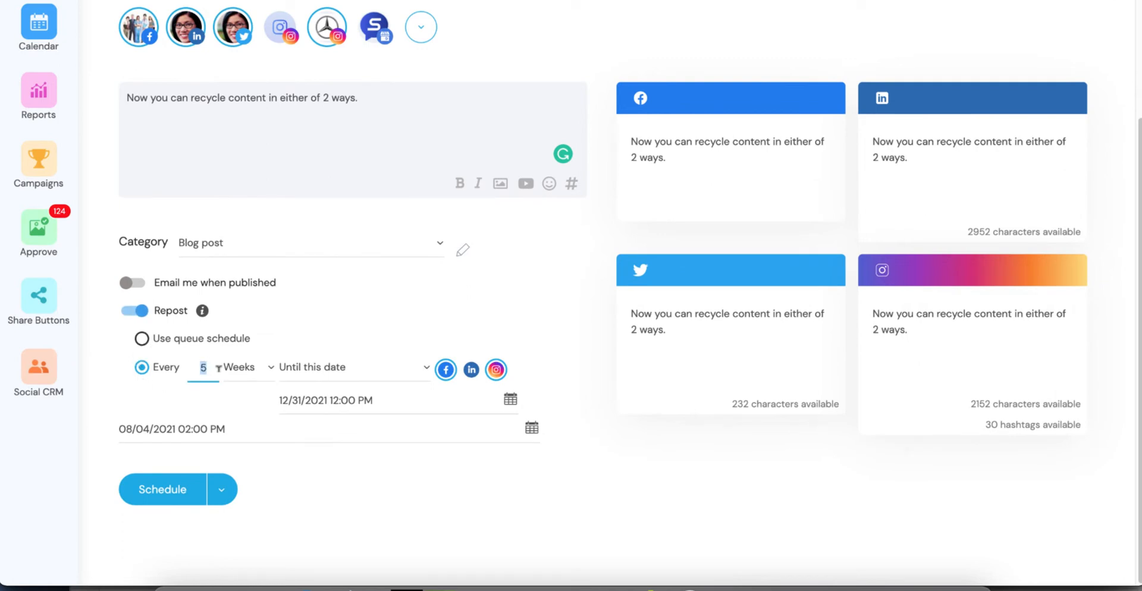
left_click(258, 367)
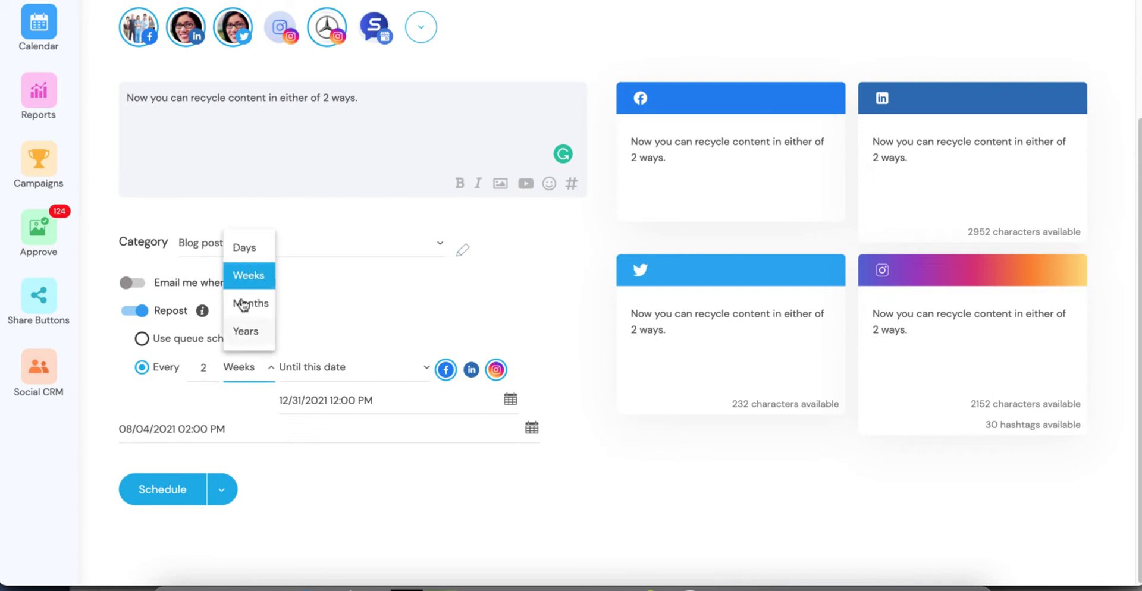
left_click(244, 246)
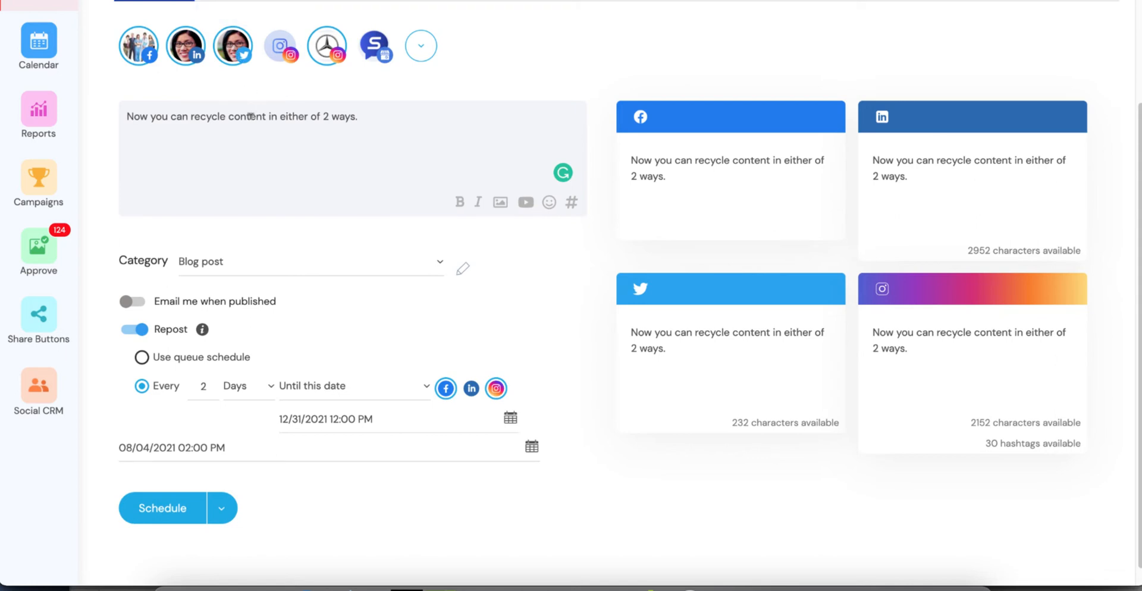
mouse_move(520, 394)
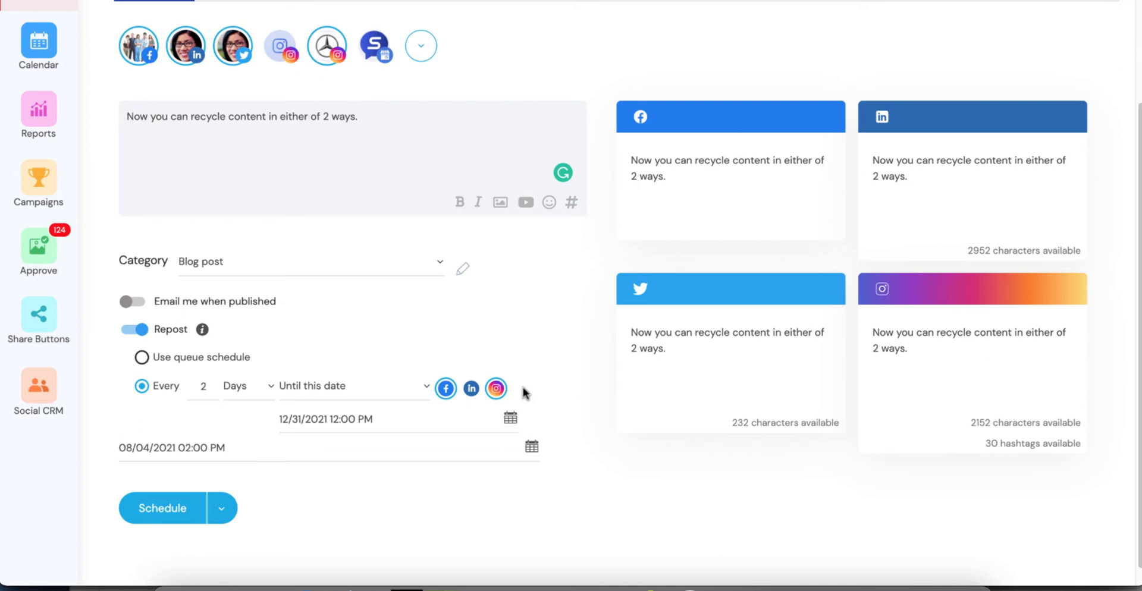
mouse_move(520, 393)
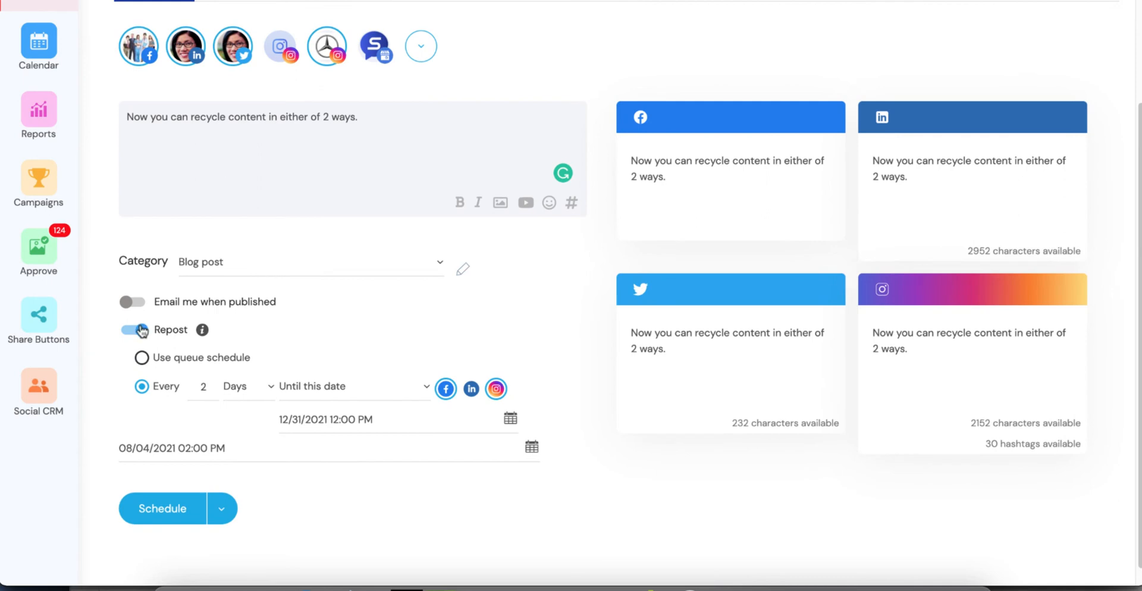
mouse_move(136, 331)
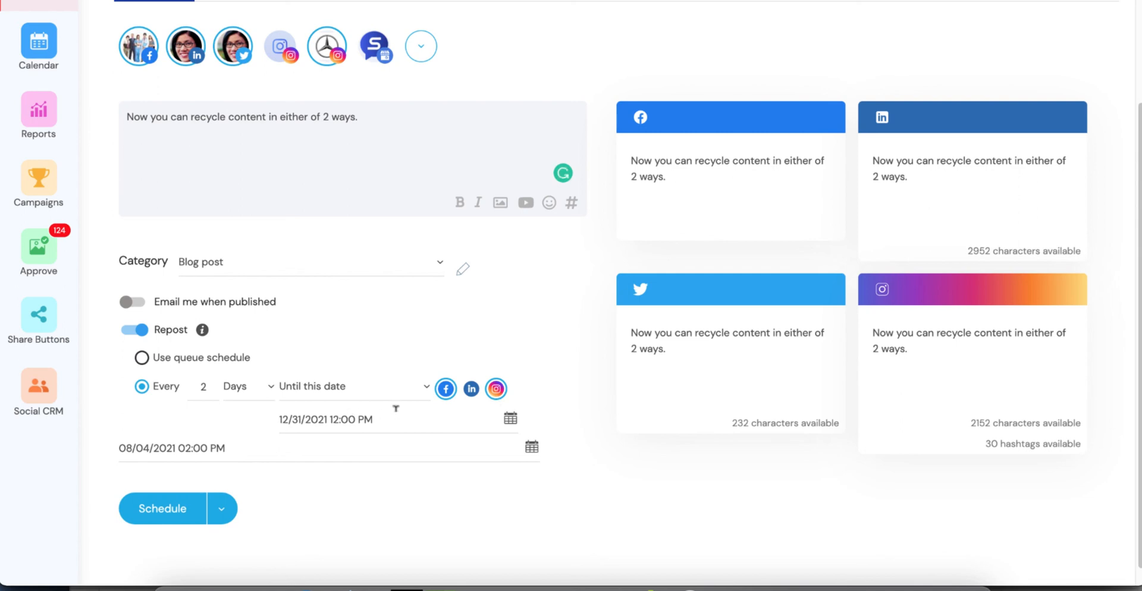
mouse_move(578, 372)
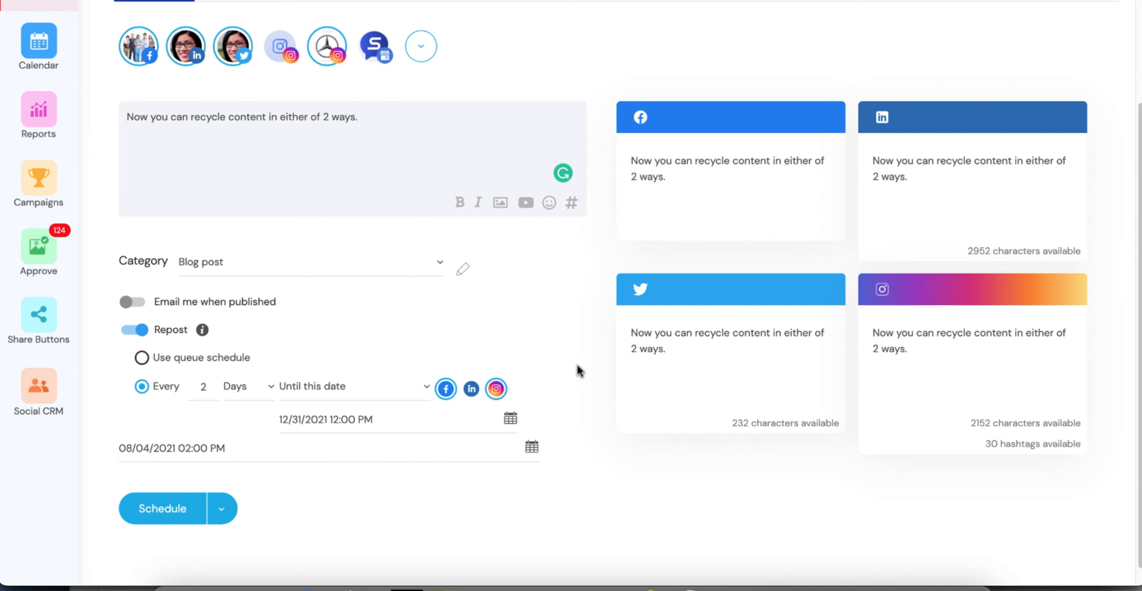